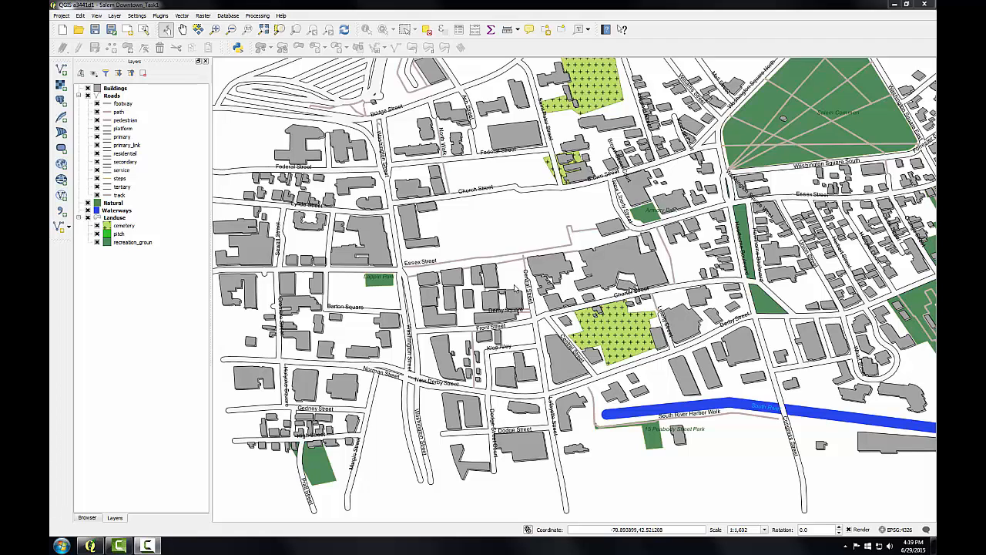
mouse_move(108, 247)
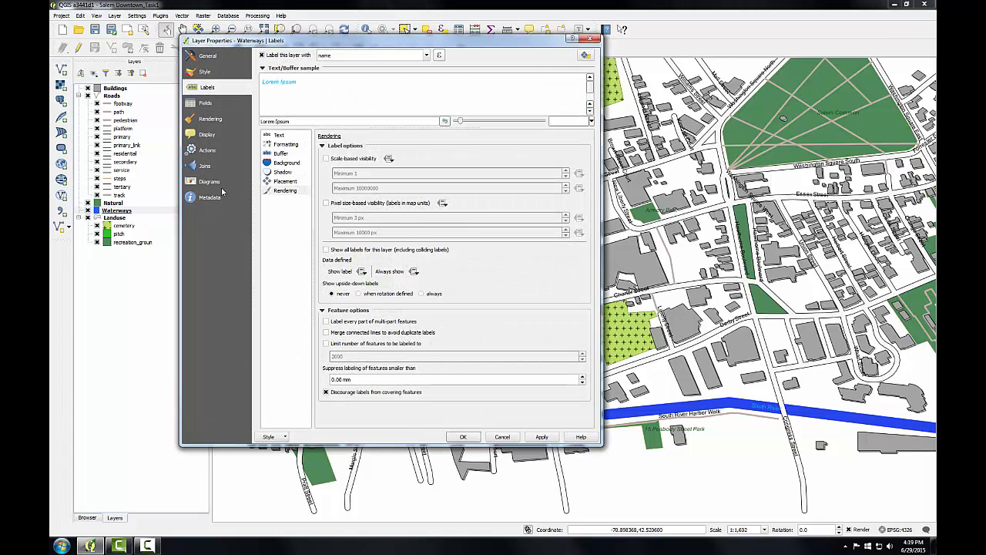
mouse_move(579, 173)
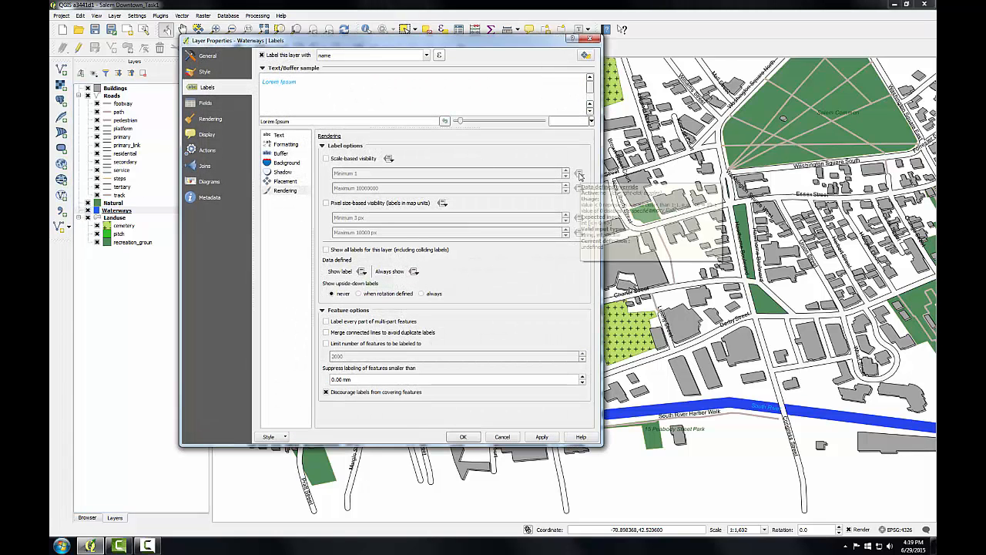
mouse_move(579, 176)
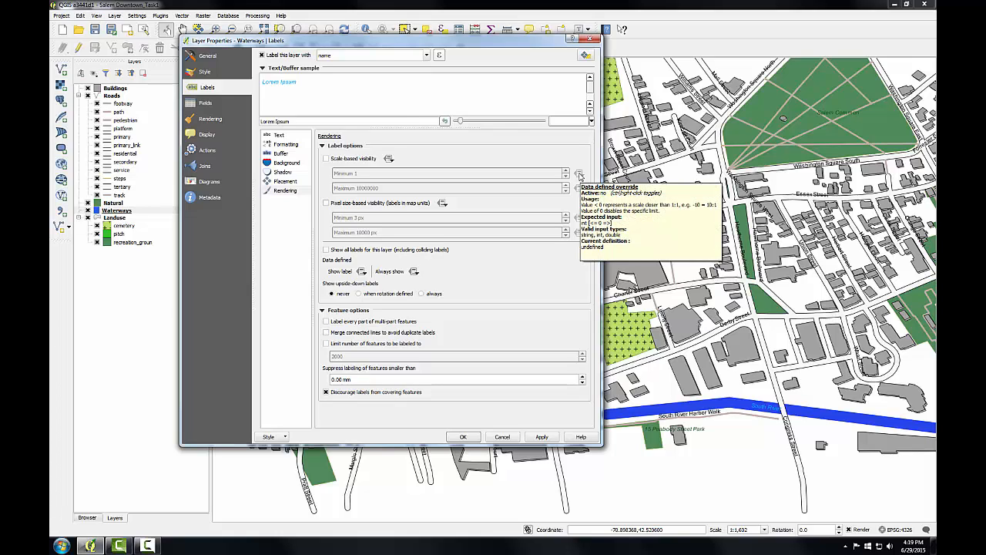
Step: Show the Text section of the Waterways labels with font, style, size and colour options
click(279, 136)
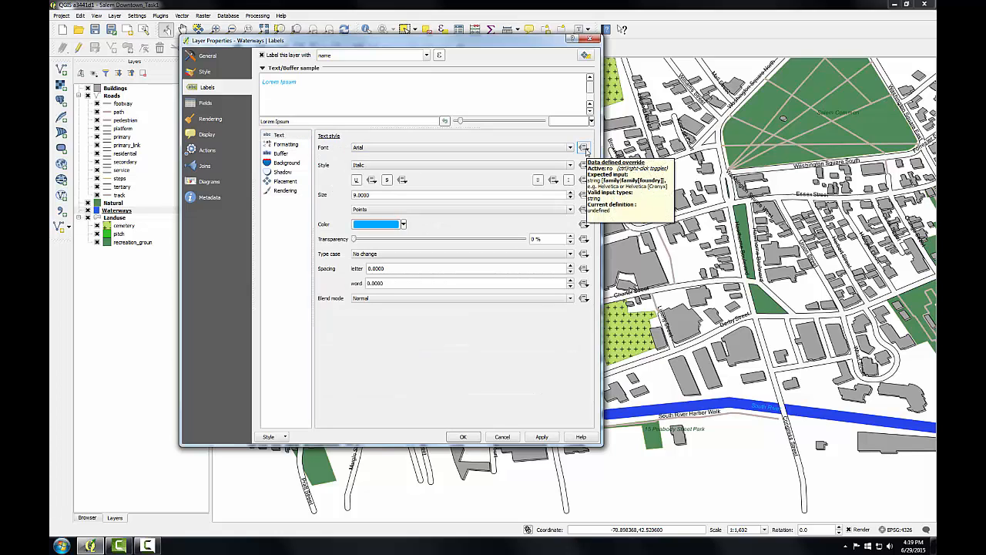
click(584, 148)
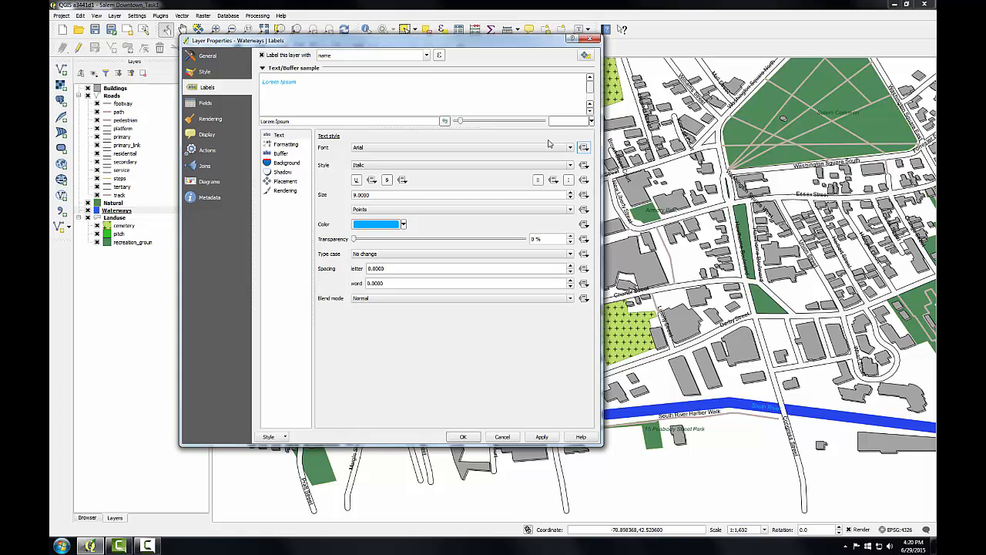
Step: Inspect the data-defined override field list for the Waterways label font
click(584, 148)
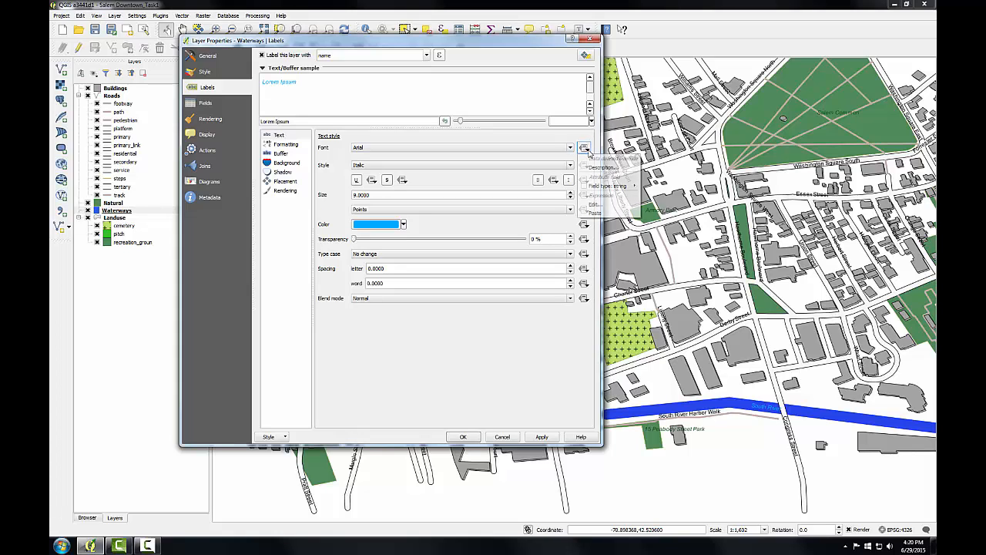
click(584, 148)
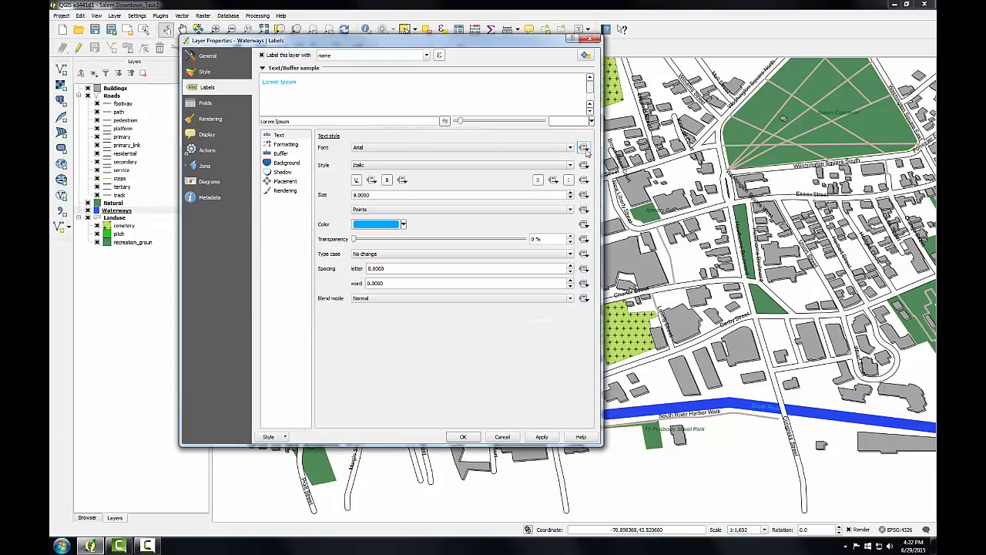
click(584, 148)
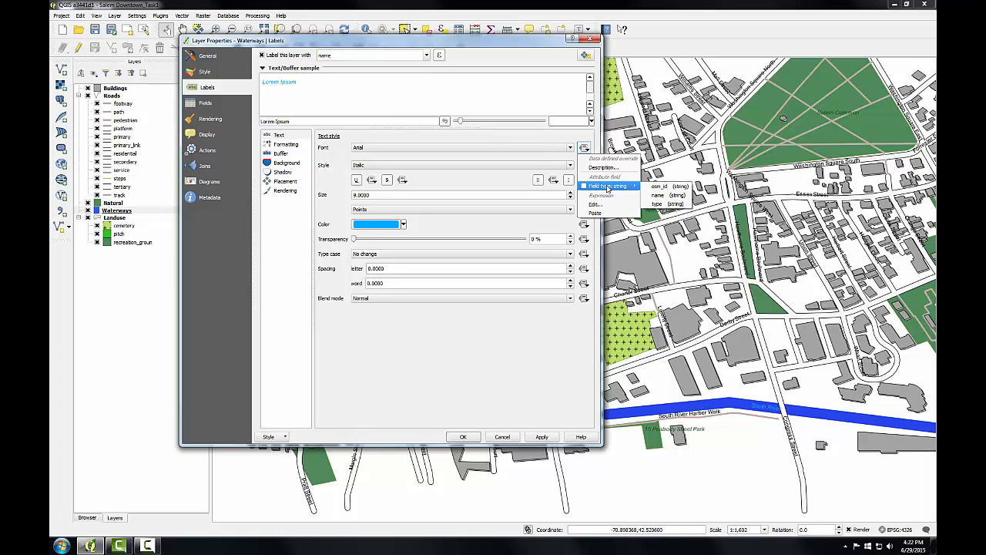
mouse_move(561, 311)
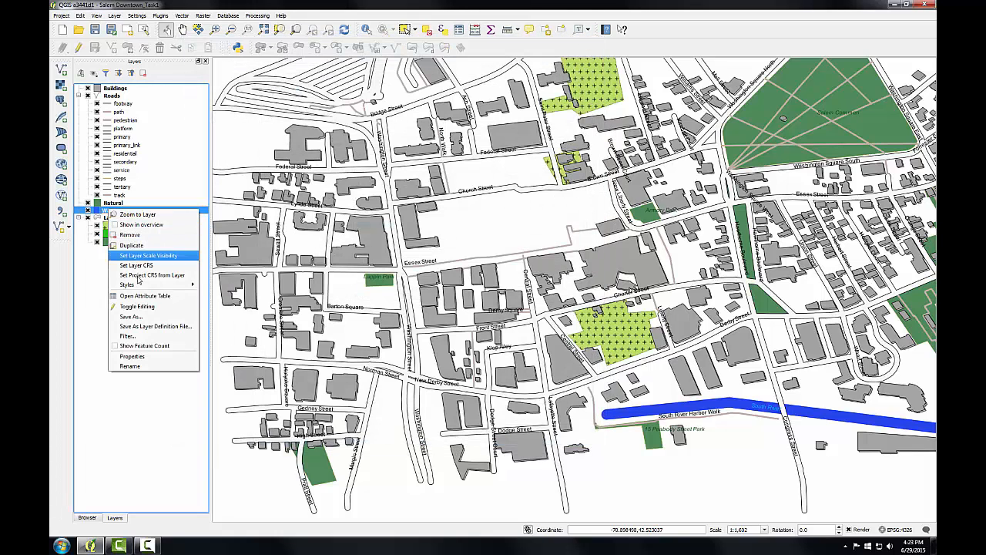
Step: Add Label_X, Label_Y and Rotation columns to the Waterways attribute table
click(145, 296)
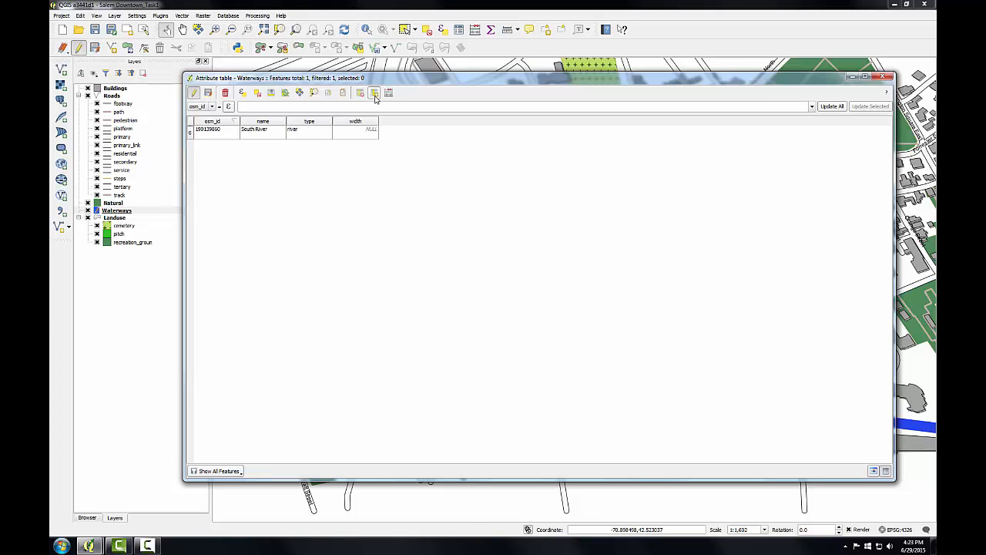
click(373, 93)
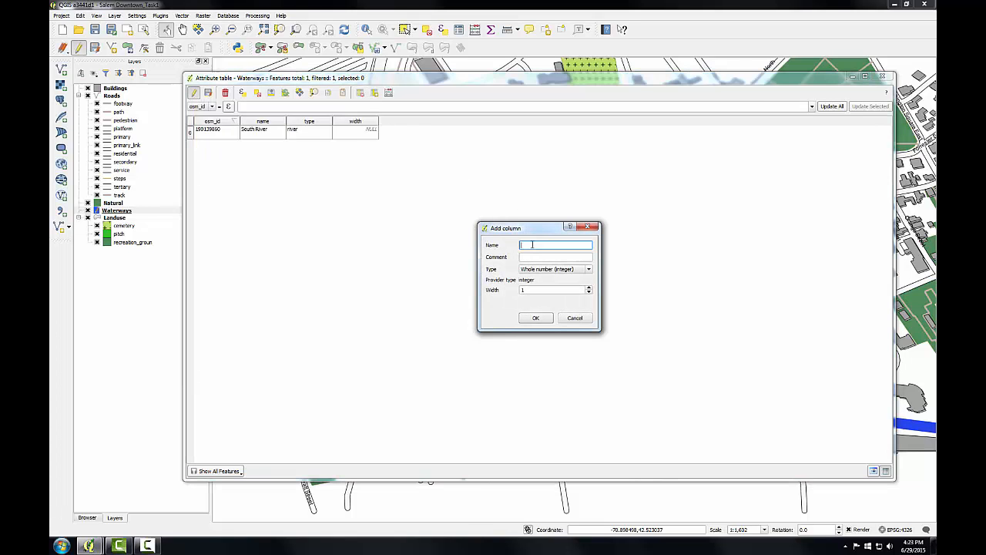
text(Label_X)
click(554, 258)
text(X coordinate of labels)
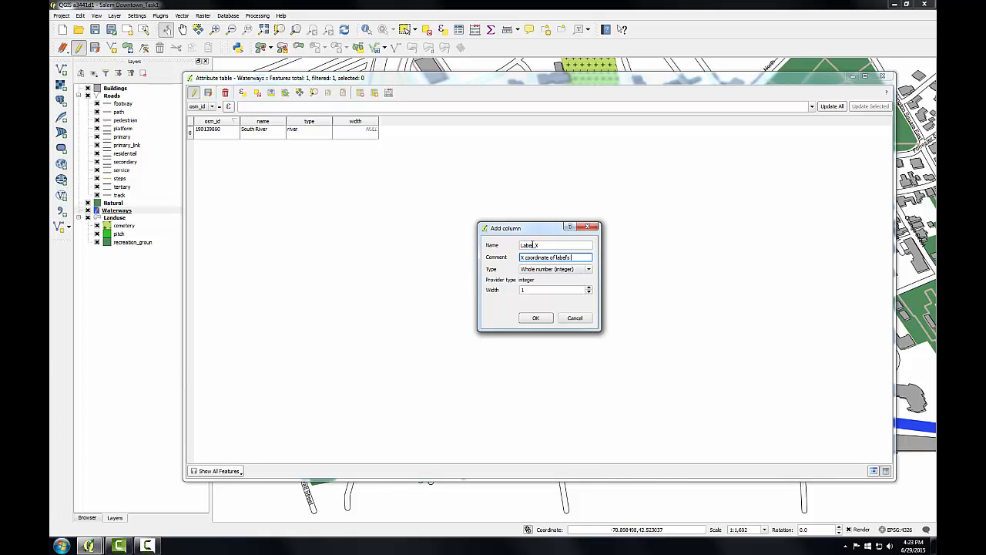
text(position)
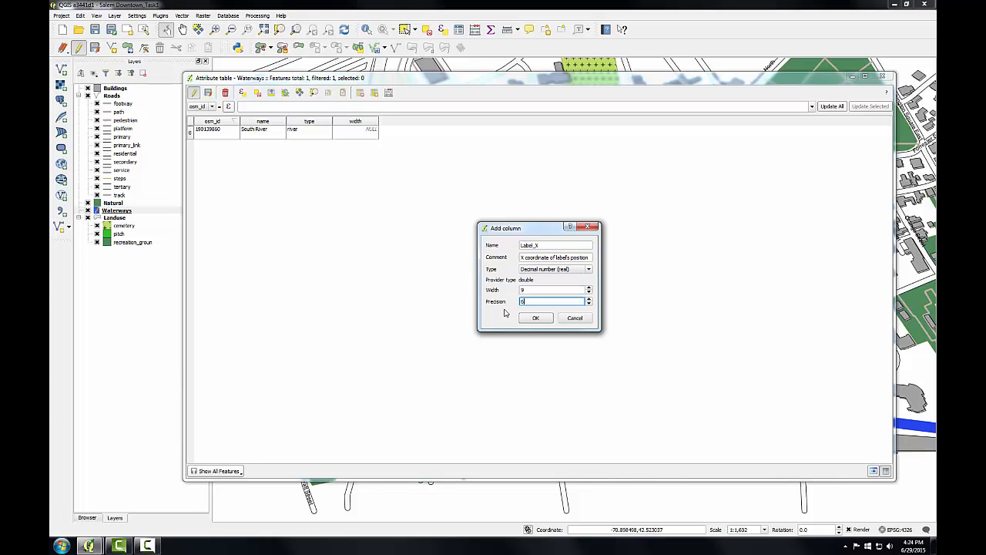
click(536, 318)
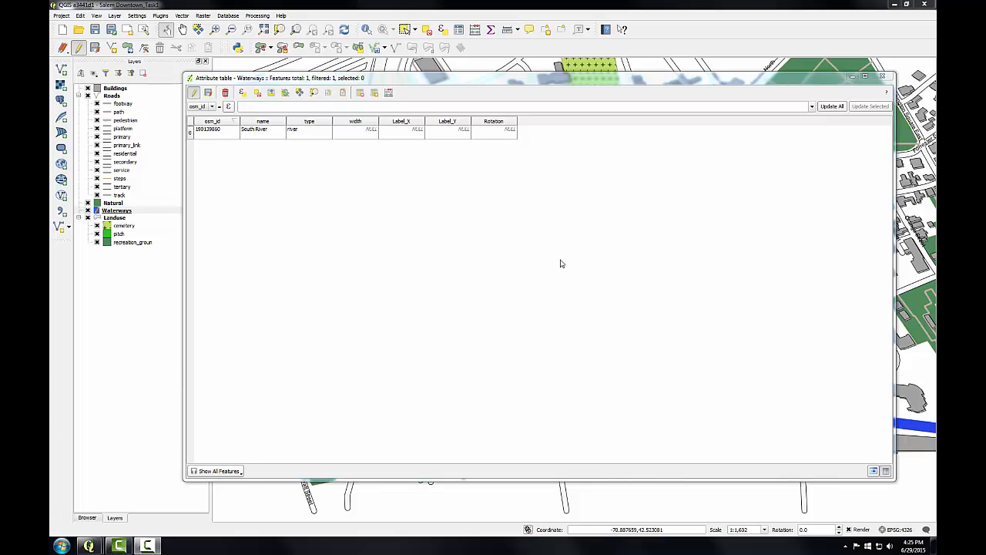
mouse_move(456, 222)
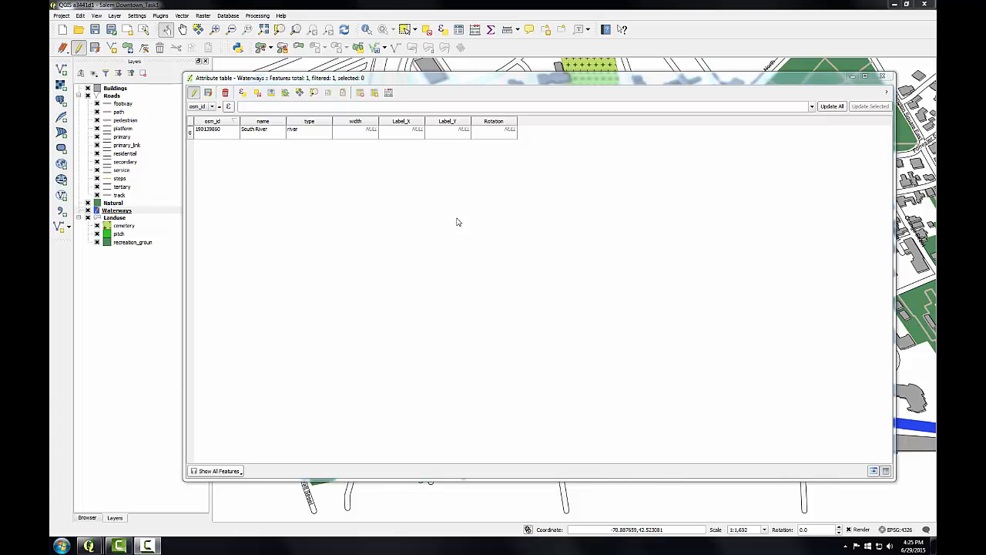
Step: Stop editing Waterways and save the new columns
click(194, 92)
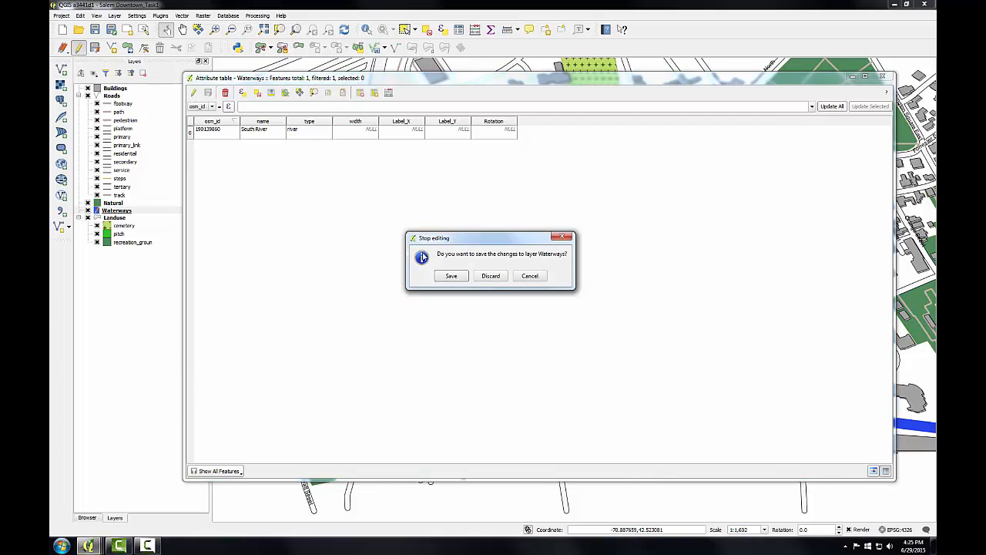
click(490, 274)
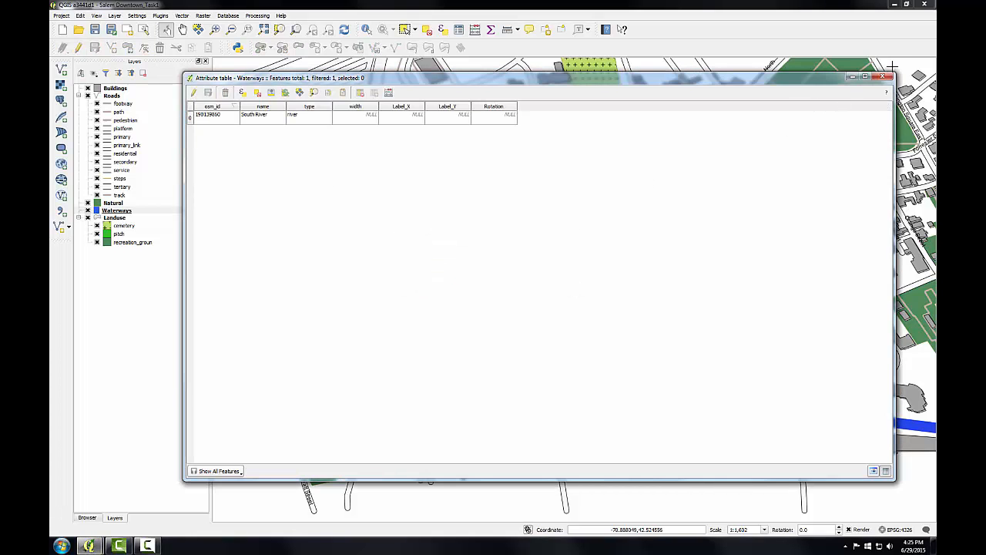
Step: Bind Waterways label X, Y and rotation to the Label_X, Label_Y and Rotation fields and accept
click(886, 77)
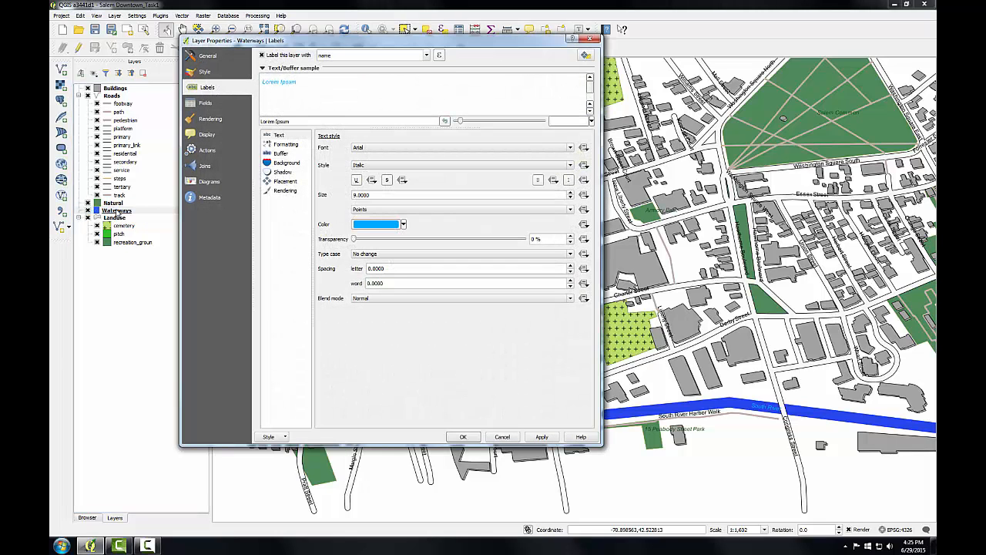
click(284, 180)
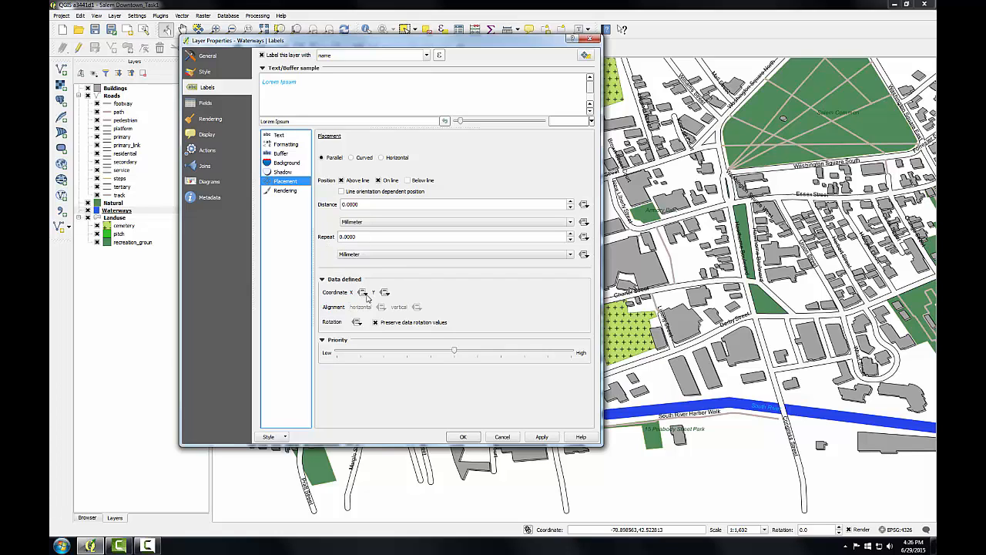
click(364, 293)
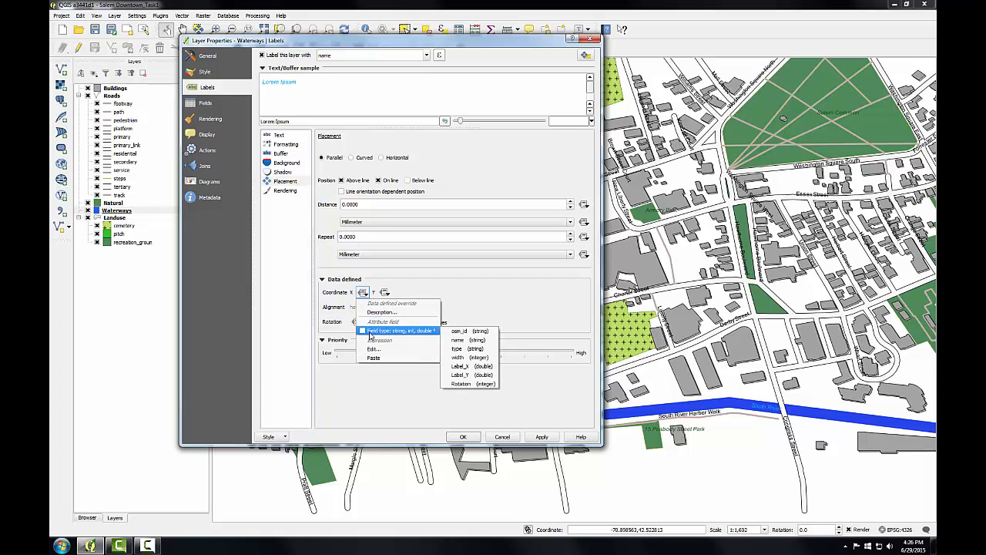
mouse_move(416, 330)
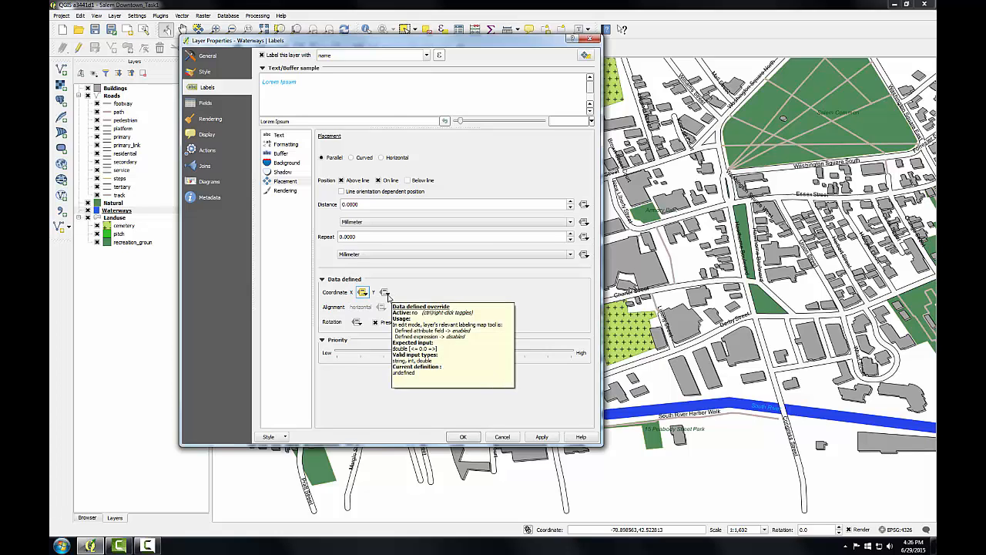
click(385, 291)
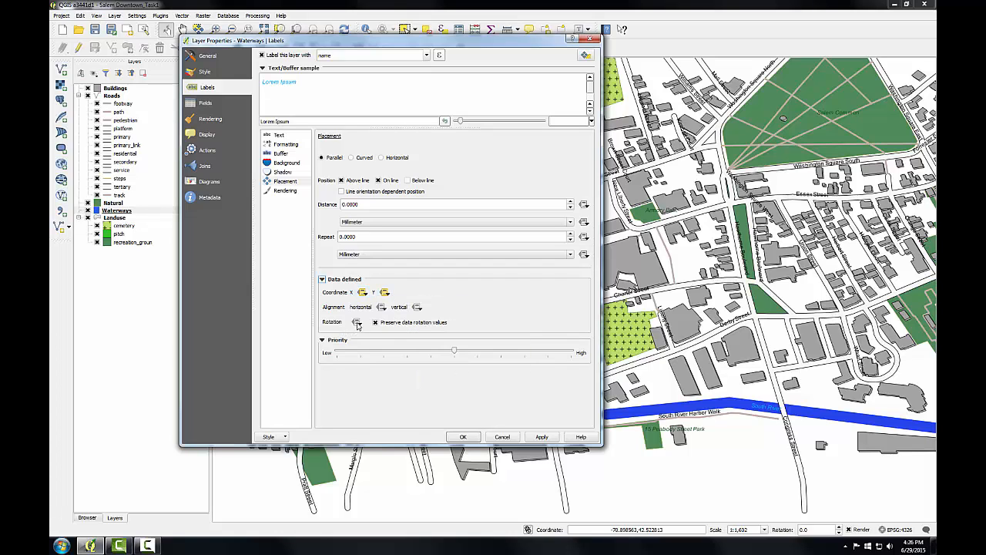
click(357, 322)
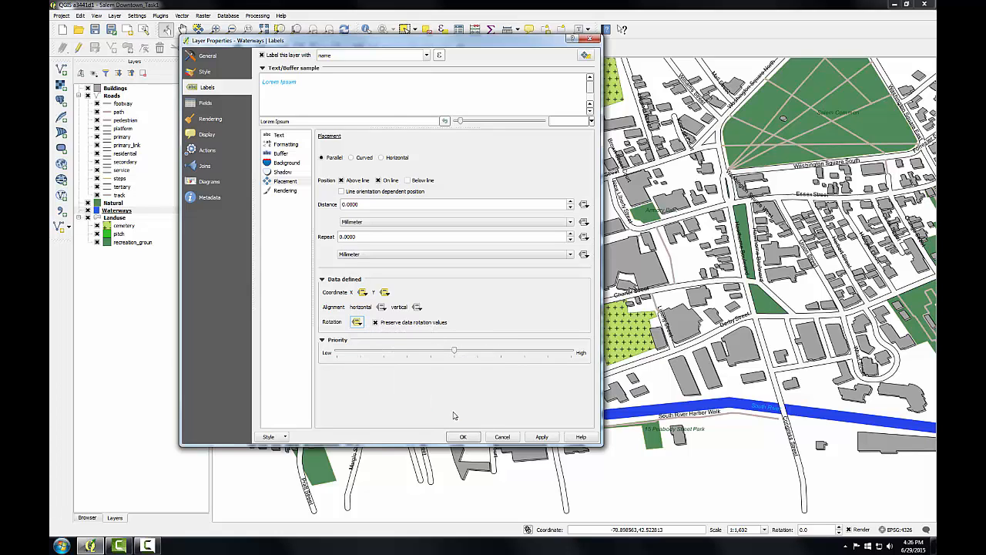
mouse_move(444, 422)
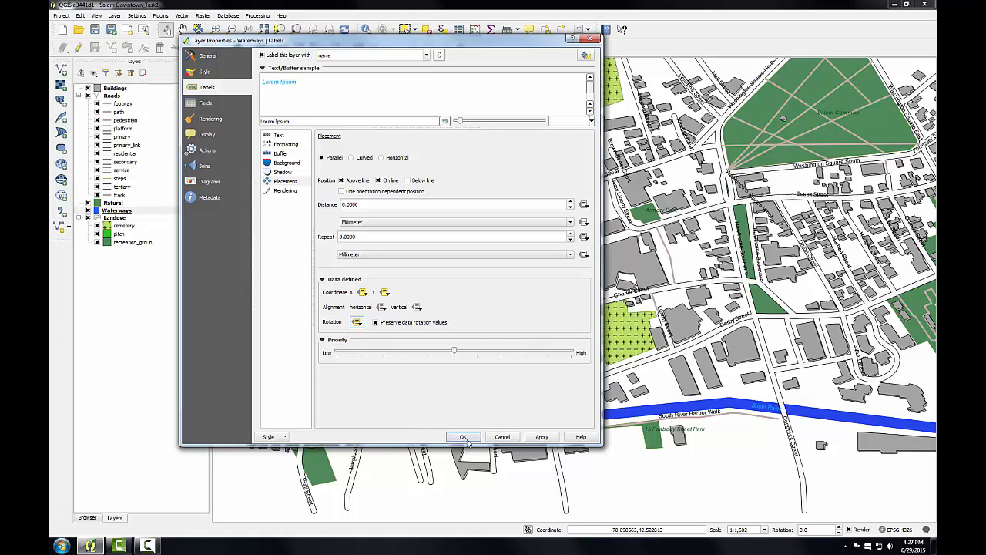
click(462, 437)
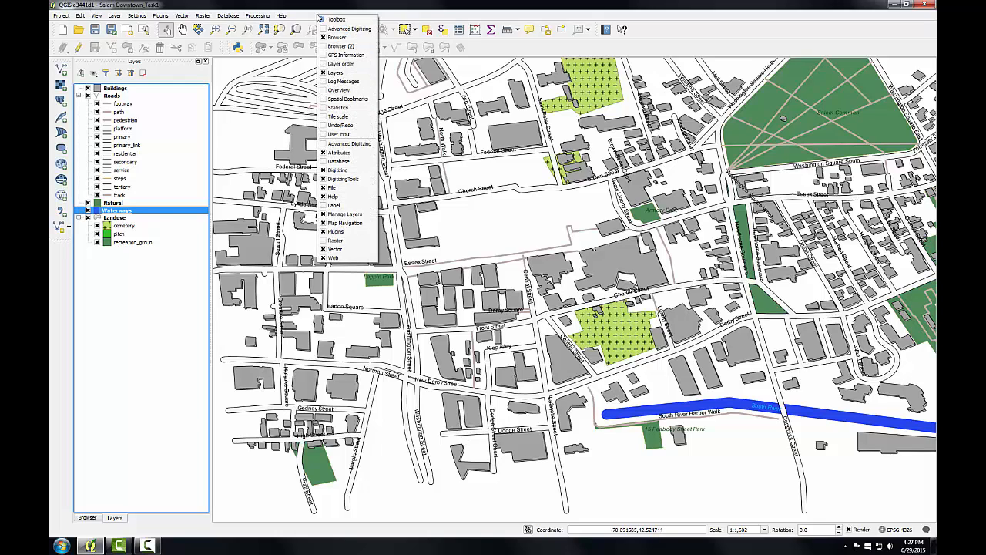
mouse_move(337, 90)
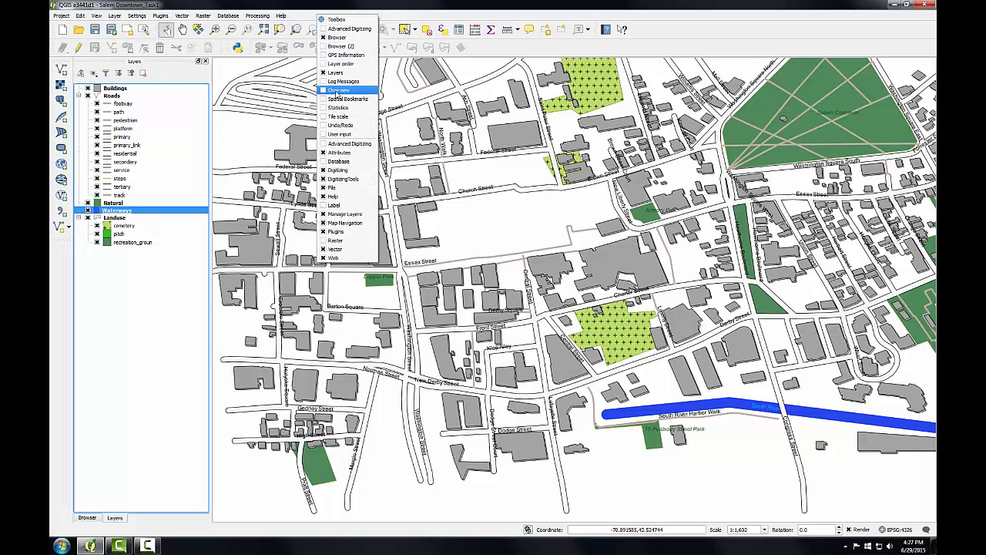
mouse_move(333, 203)
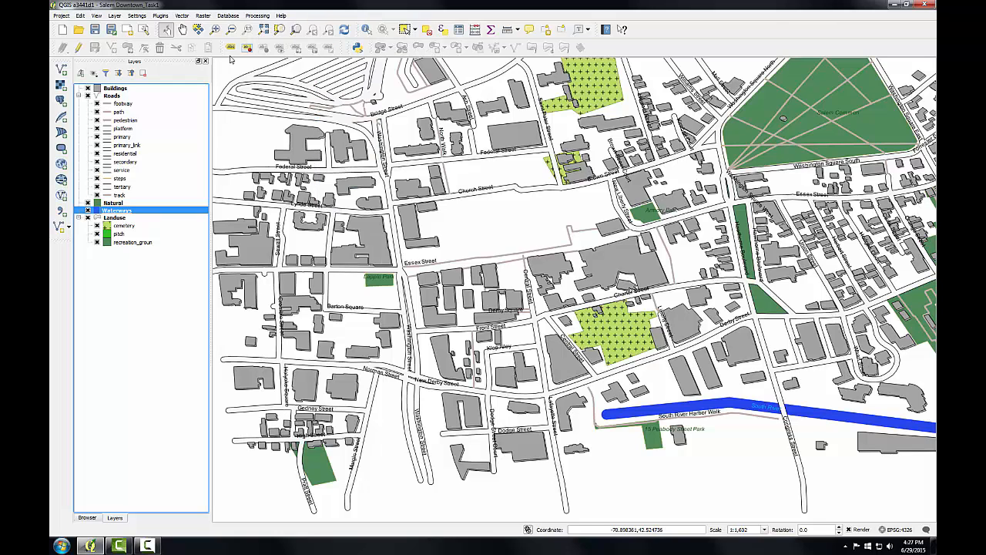
mouse_move(256, 53)
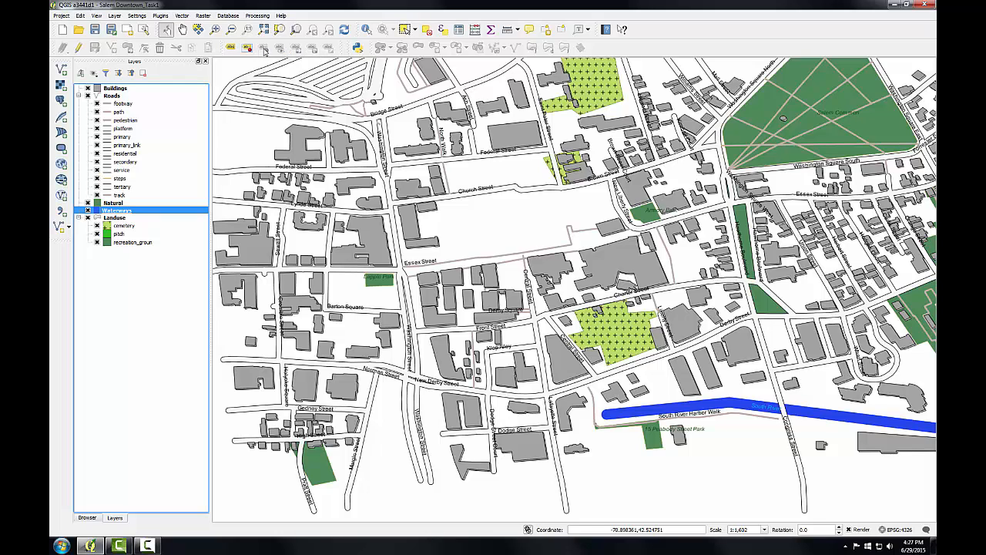
mouse_move(316, 47)
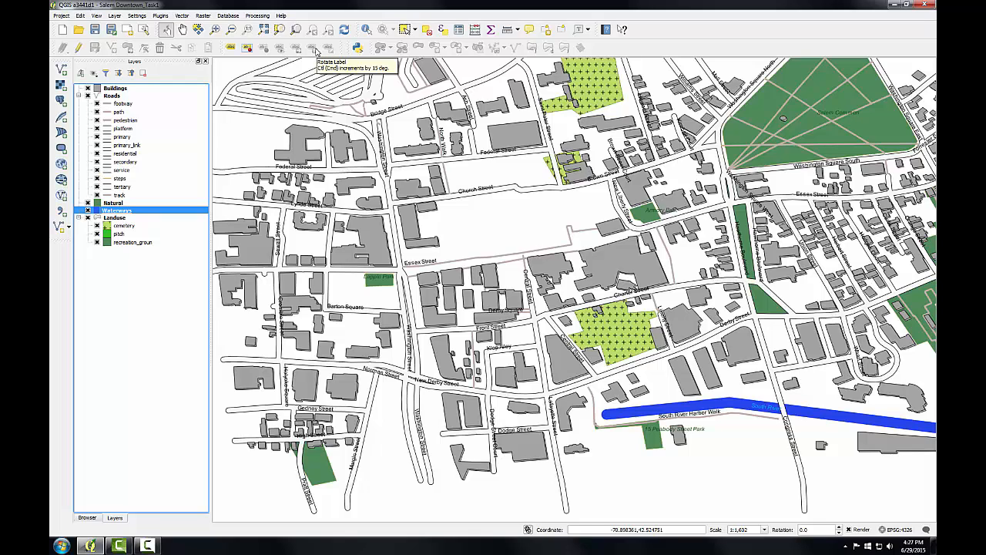
mouse_move(99, 193)
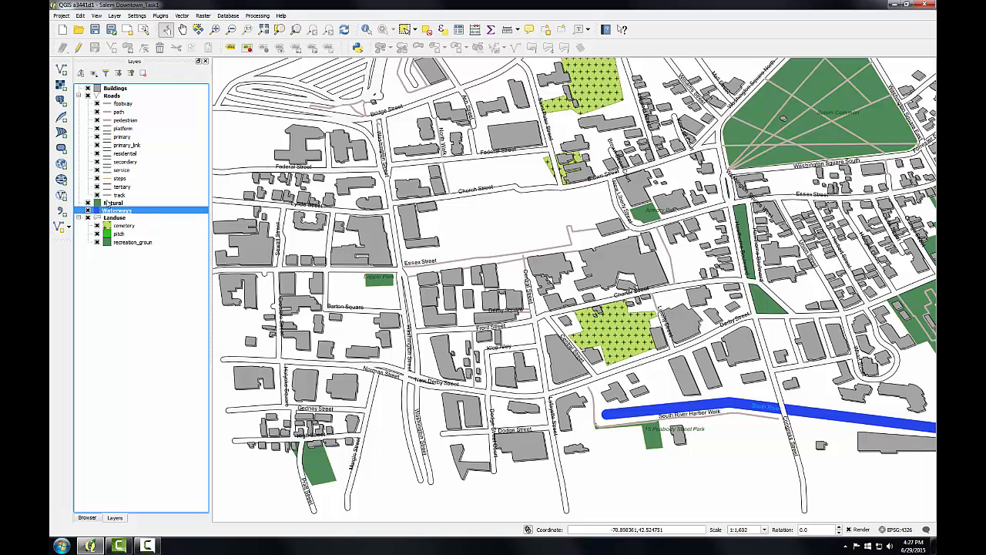
Step: Switch the Waterways layer into editing mode to move the river label by hand
right_click(117, 210)
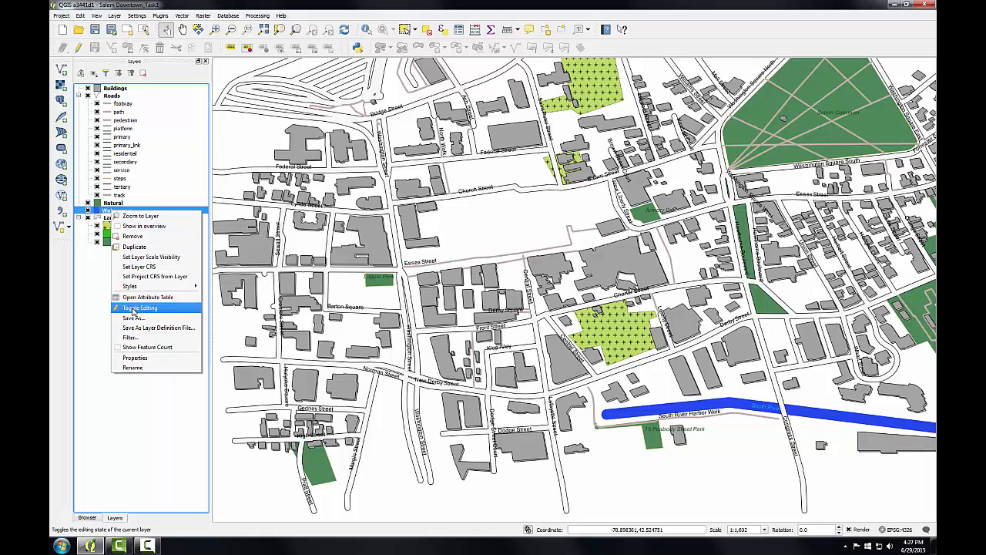
click(139, 308)
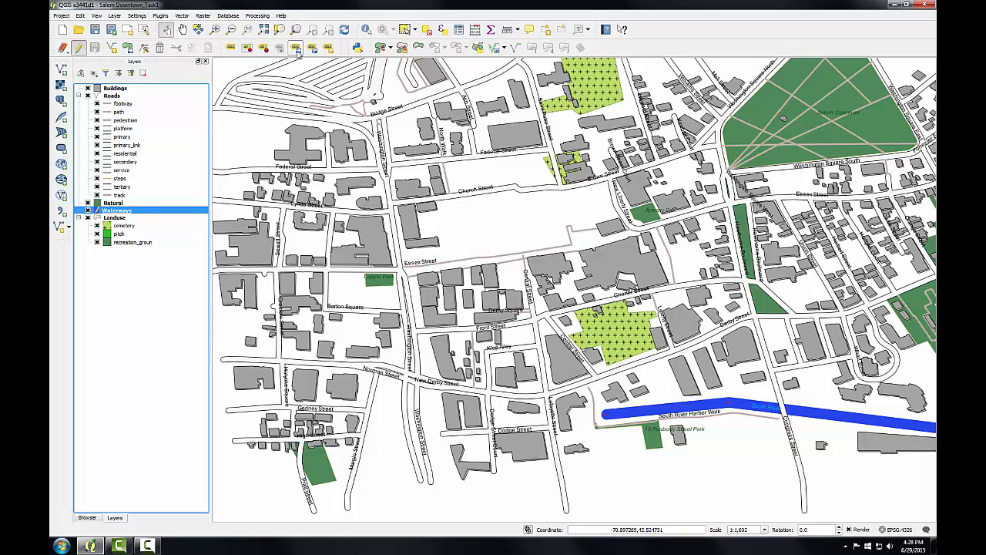
mouse_move(296, 48)
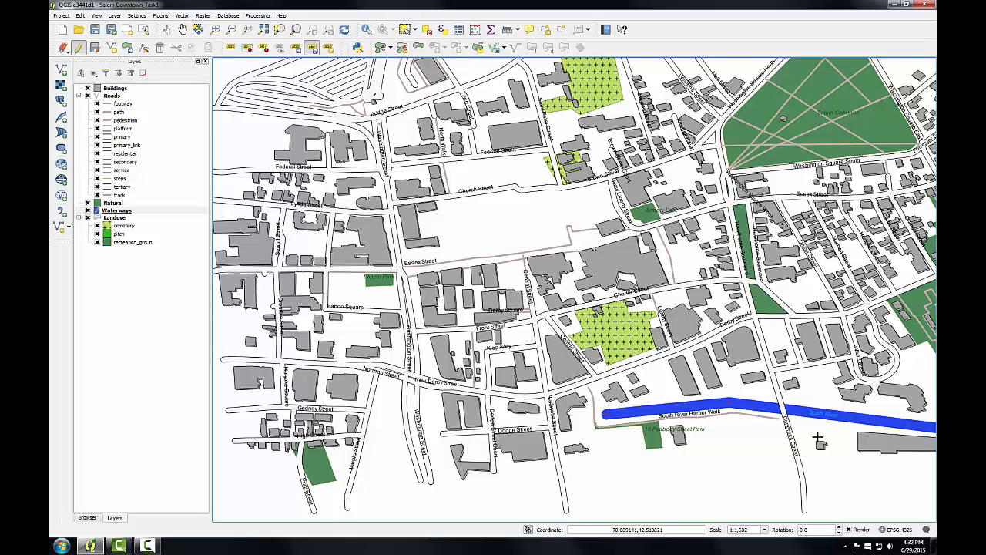
mouse_move(692, 443)
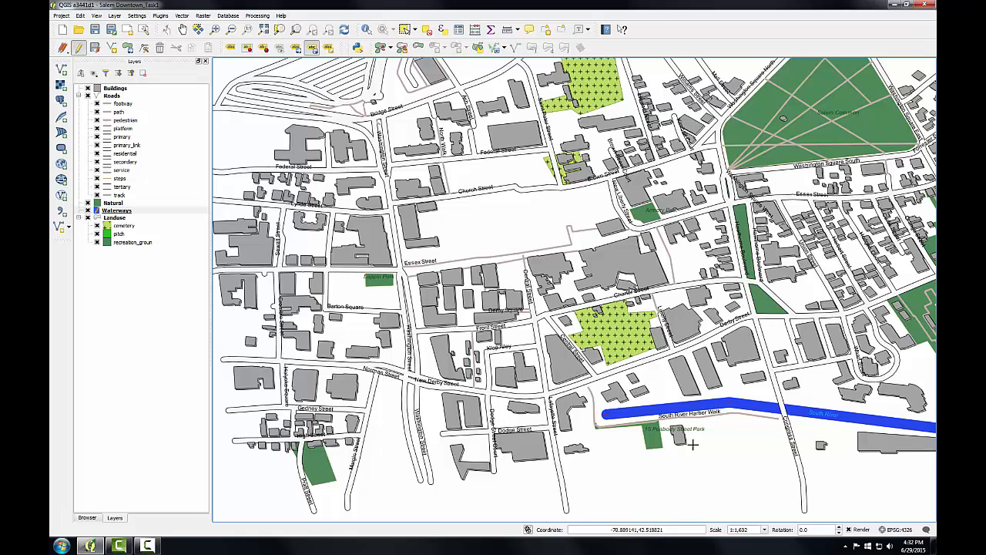
Step: Stop editing the Waterways layer, keeping the river label at its eastern end
right_click(114, 209)
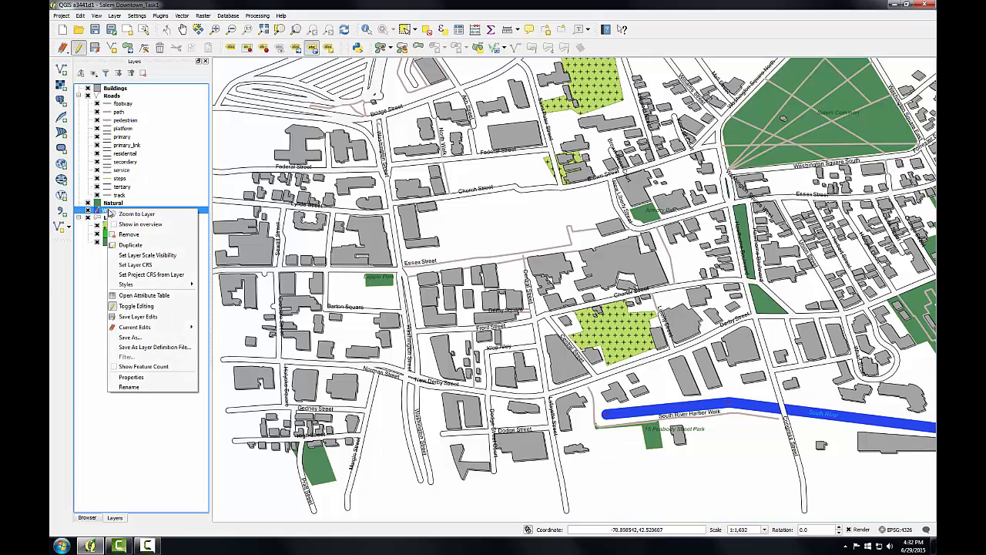
click(135, 213)
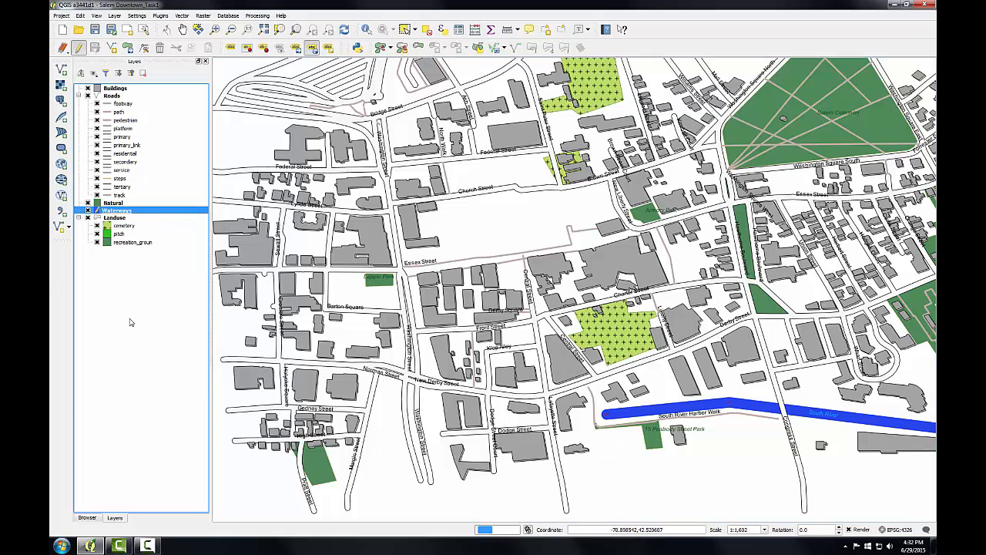
right_click(117, 210)
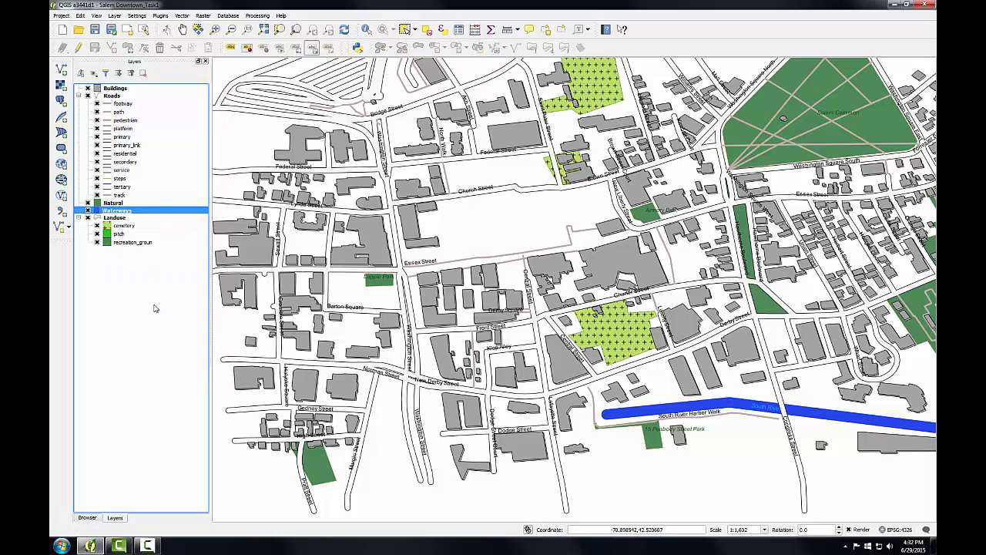
mouse_move(115, 209)
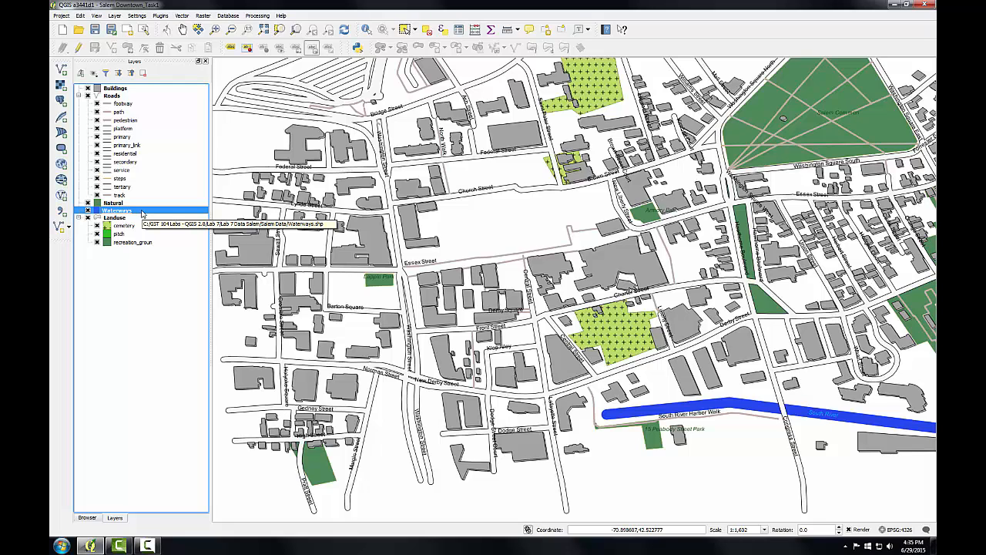
Step: View the Waterways attribute table with South River's Label_X, Label_Y and Rotation filled in
right_click(117, 210)
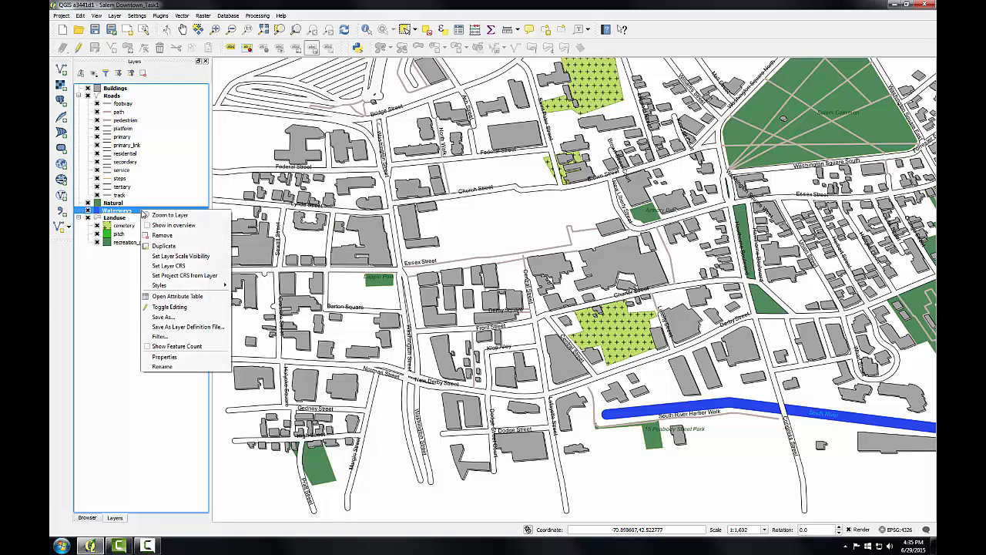
click(177, 296)
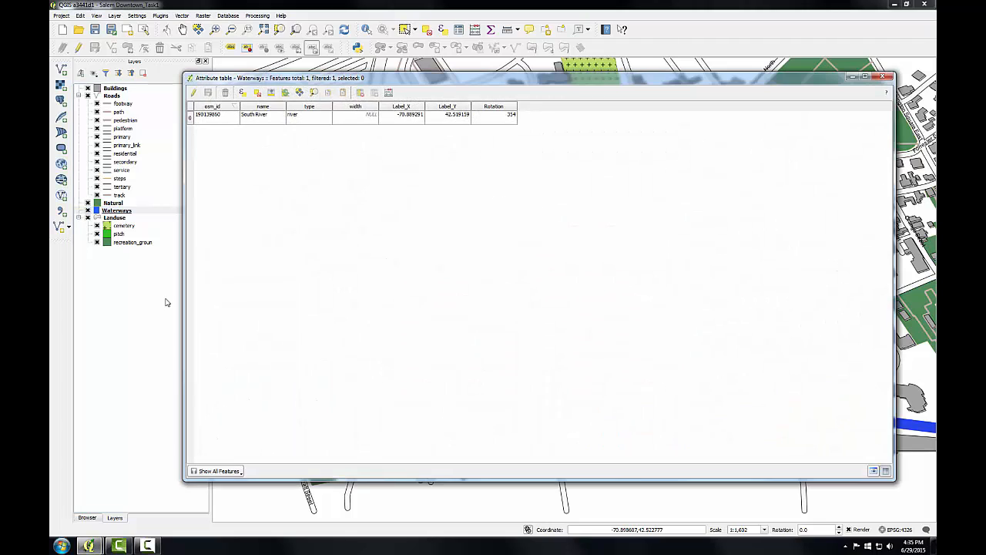
mouse_move(376, 206)
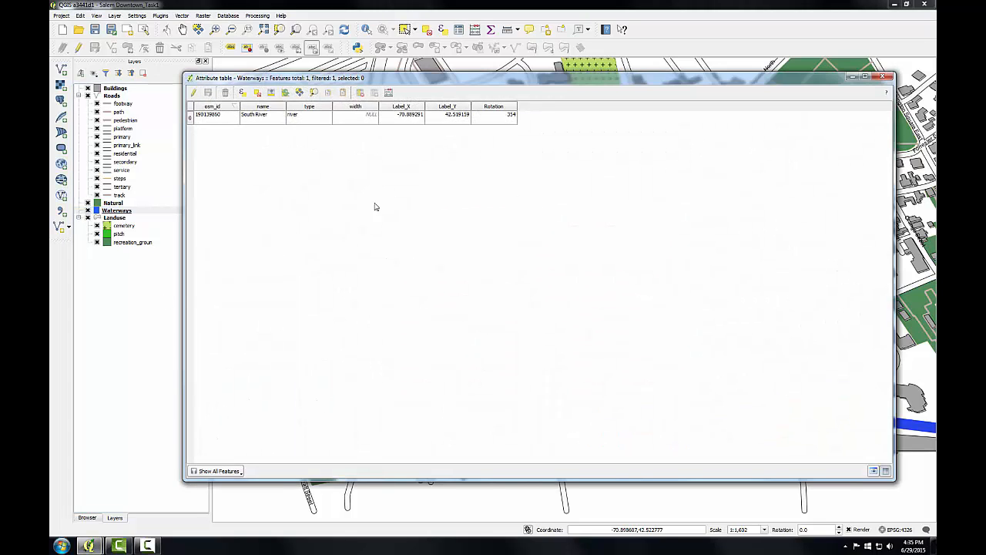
mouse_move(421, 151)
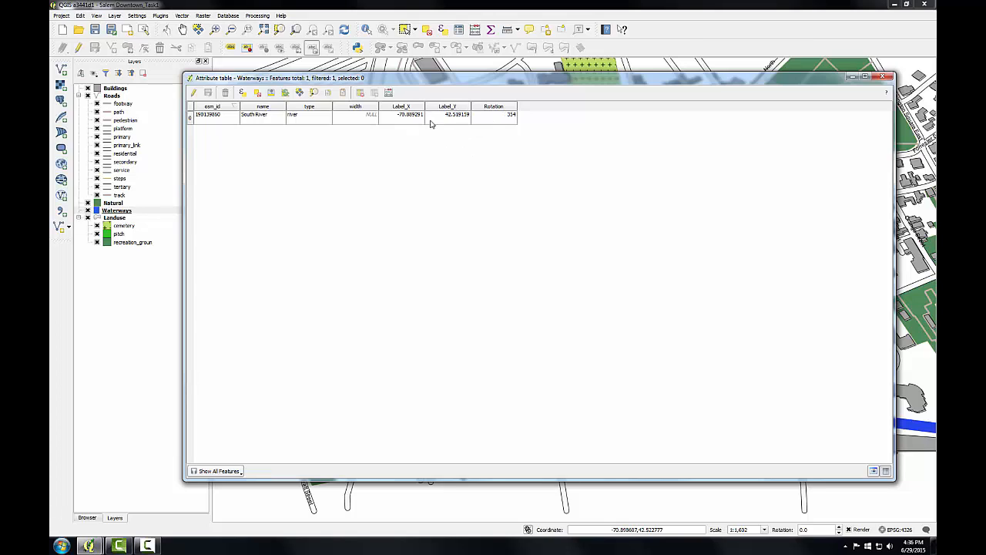
mouse_move(424, 153)
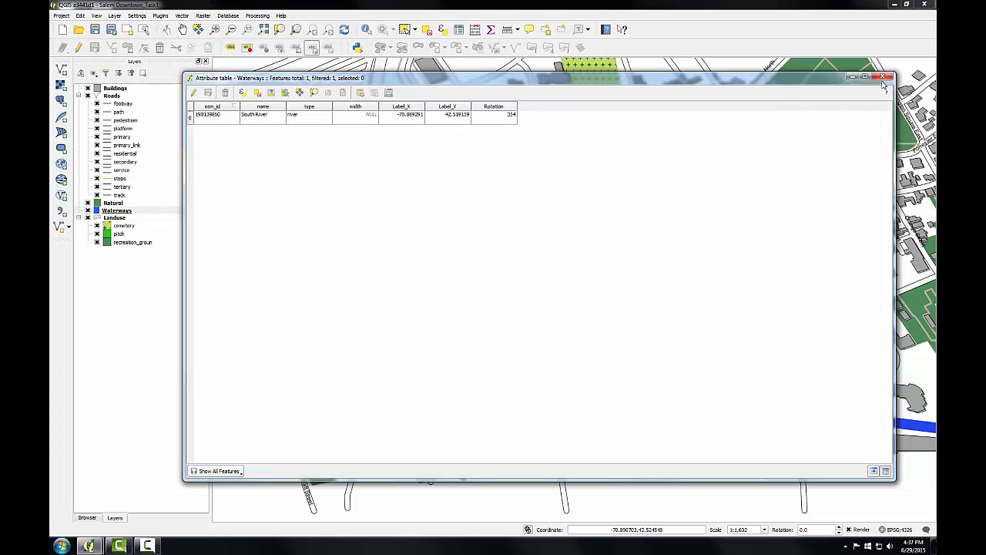
Step: Close the Waterways table and review the Natural layer's parks with empty label position fields
click(884, 77)
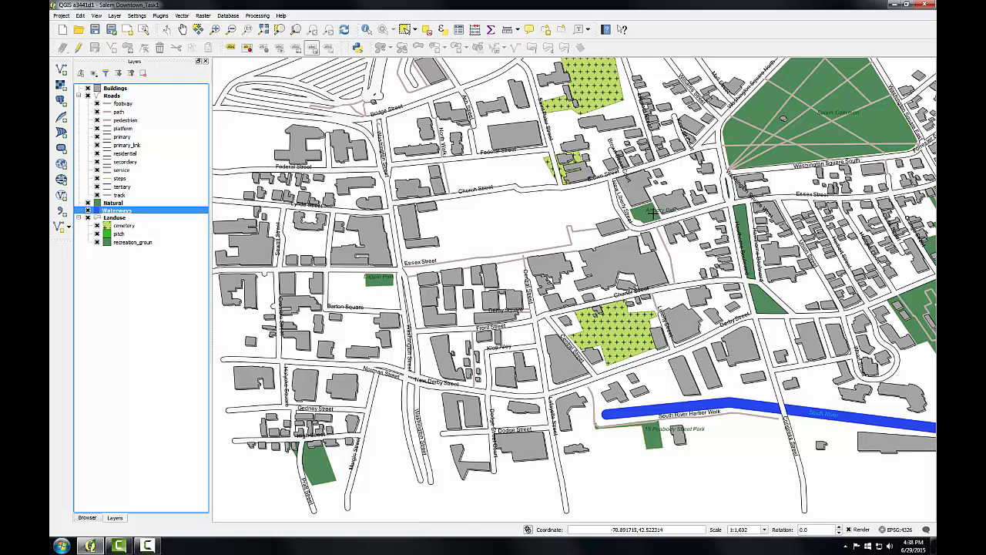
mouse_move(774, 154)
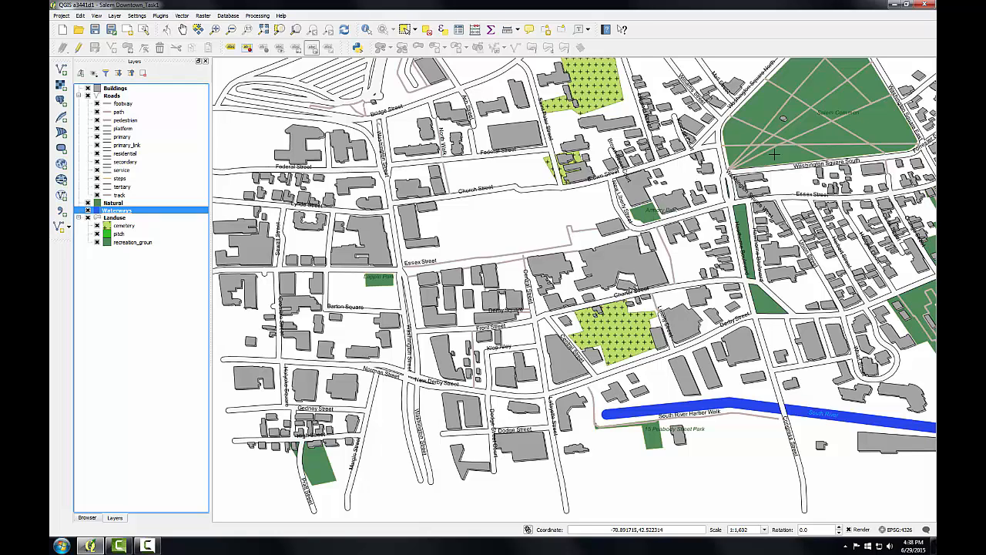
right_click(117, 210)
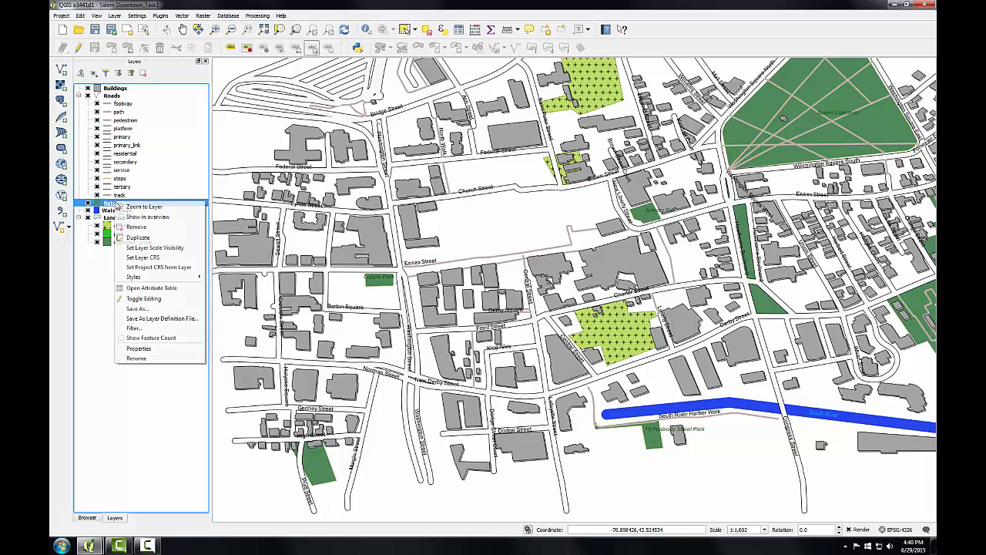
click(151, 288)
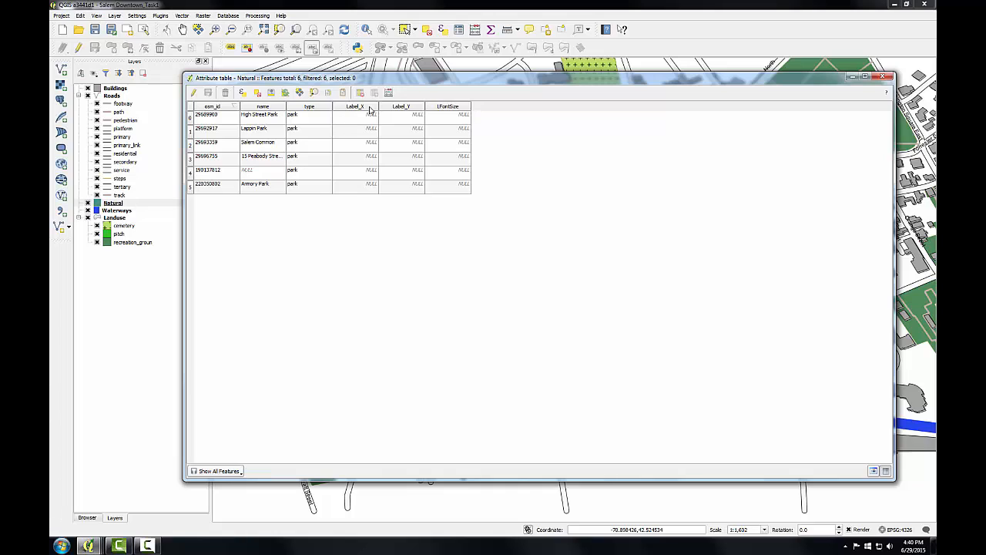
mouse_move(439, 110)
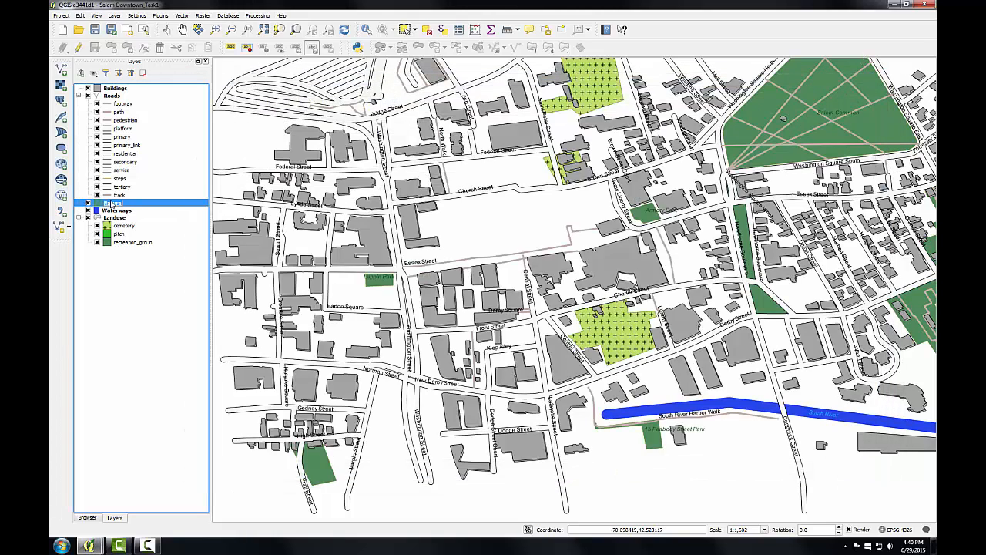
Step: Drive the Natural layer's label size from an attribute field and accept the settings
double_click(114, 204)
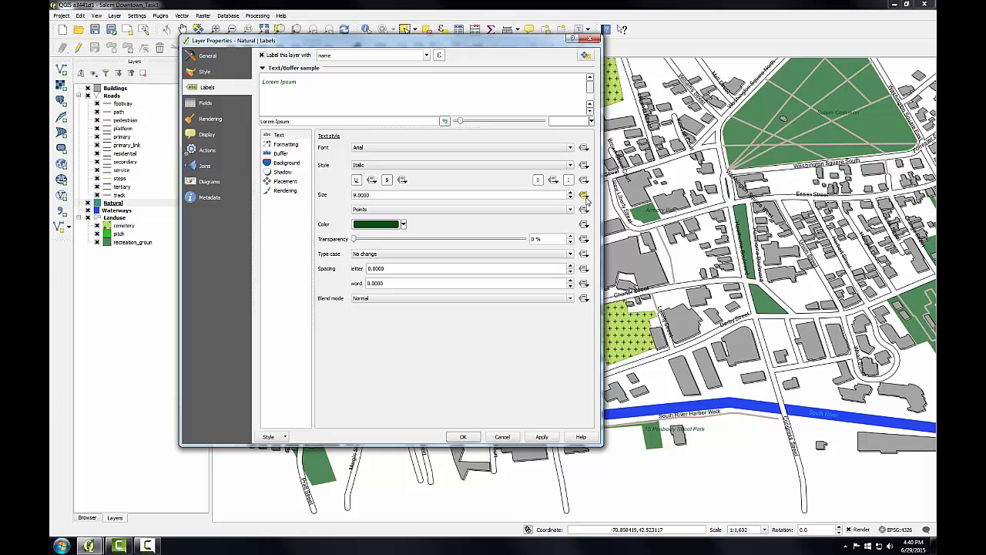
click(584, 194)
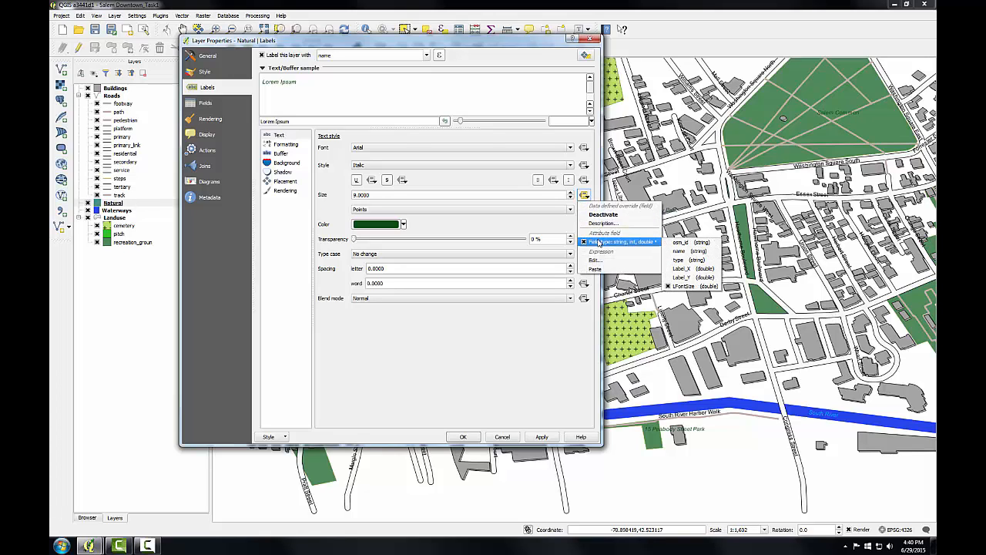
click(286, 181)
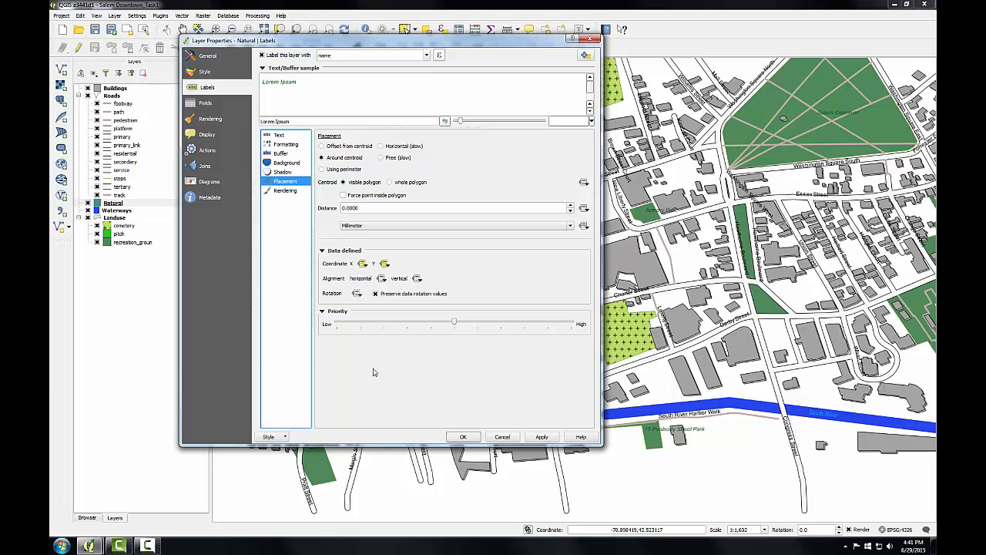
click(463, 437)
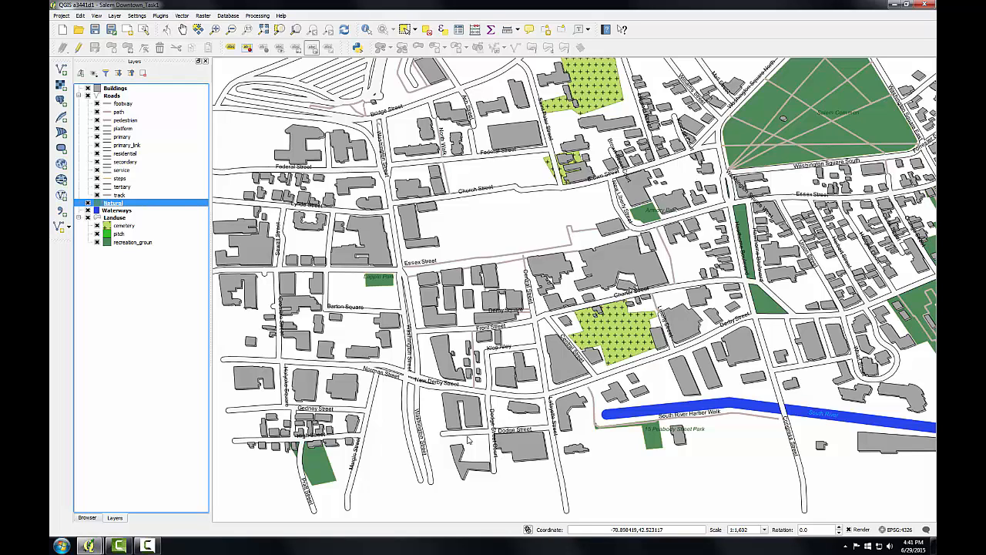
mouse_move(50, 490)
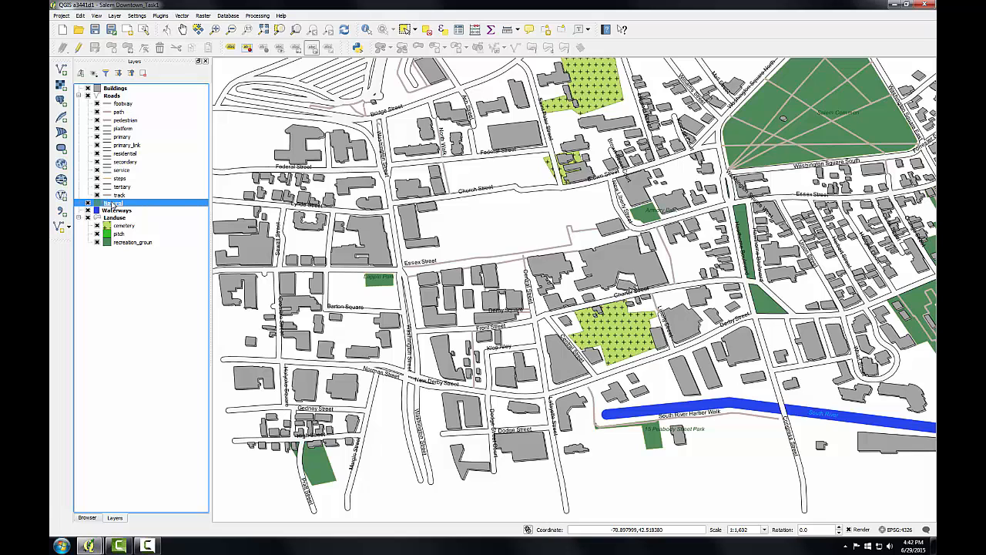
double_click(112, 204)
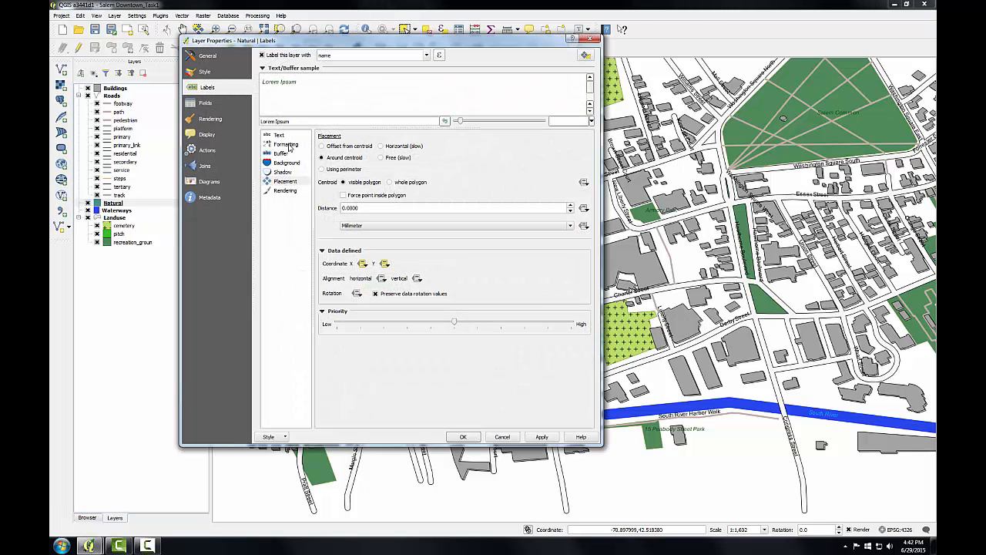
click(286, 145)
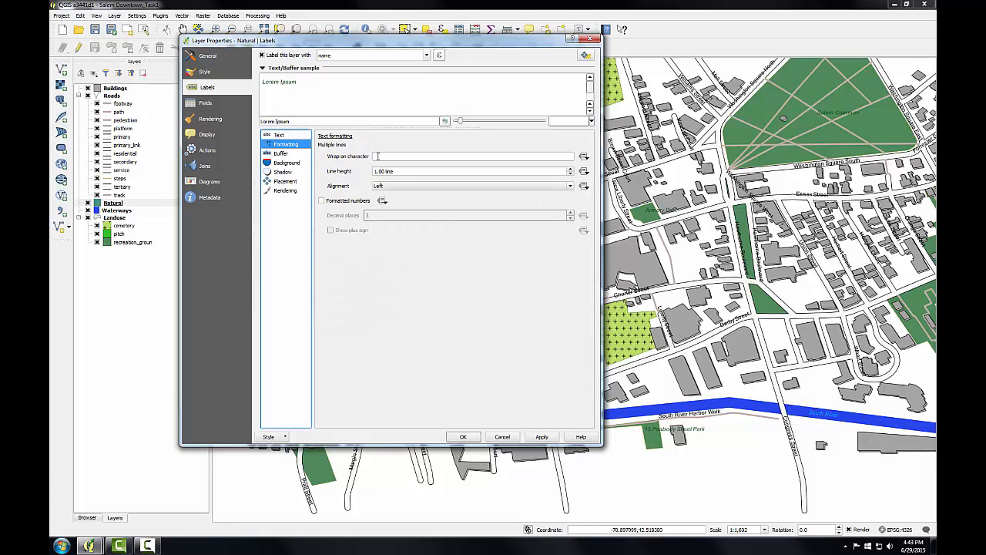
click(470, 156)
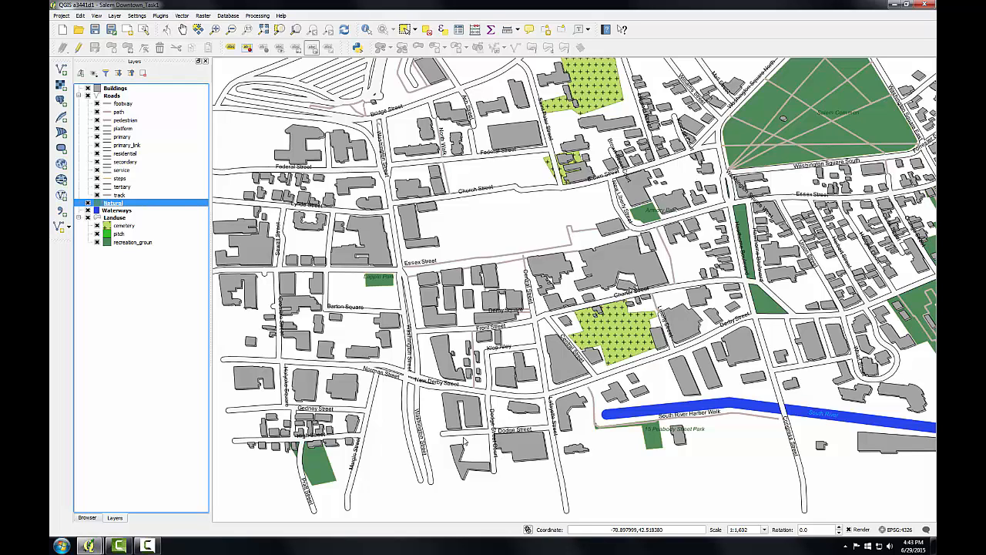
Step: Edit an individual road label's properties on the map and confirm the change
right_click(114, 204)
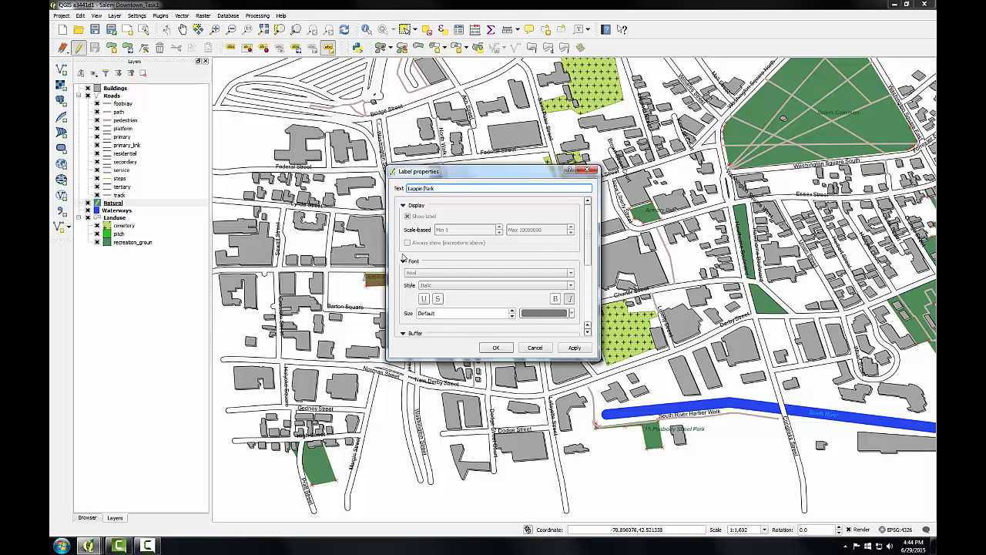
key(Backspace)
text(\n)
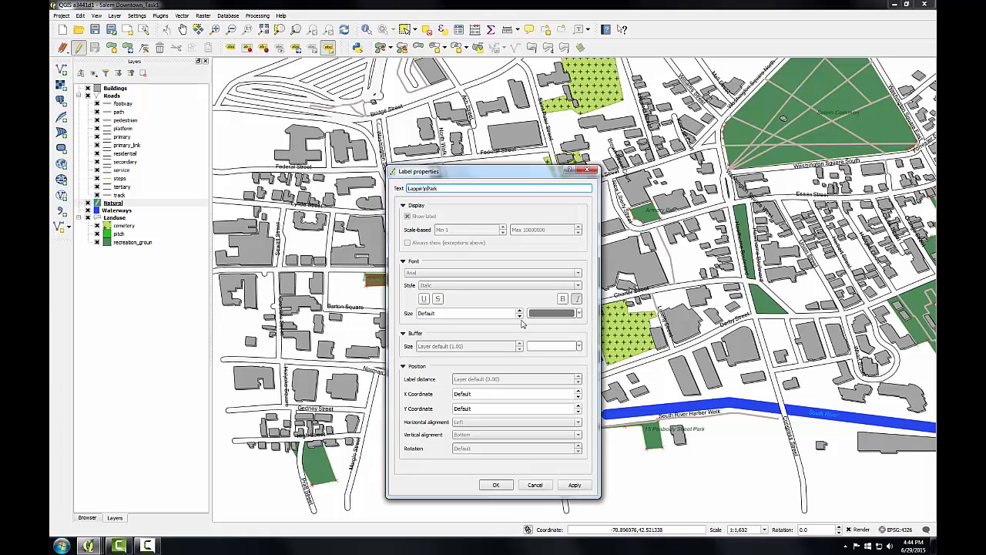
click(463, 313)
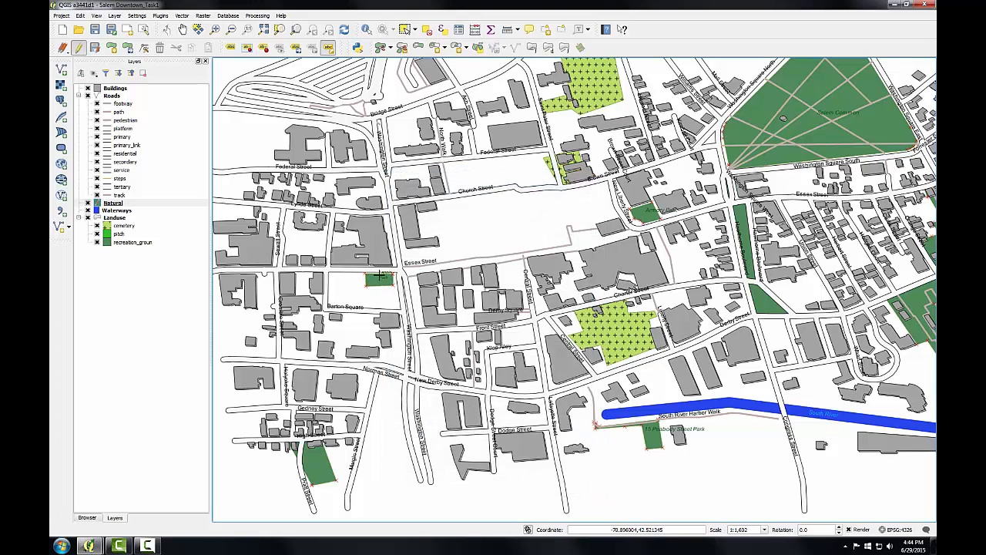
mouse_move(385, 291)
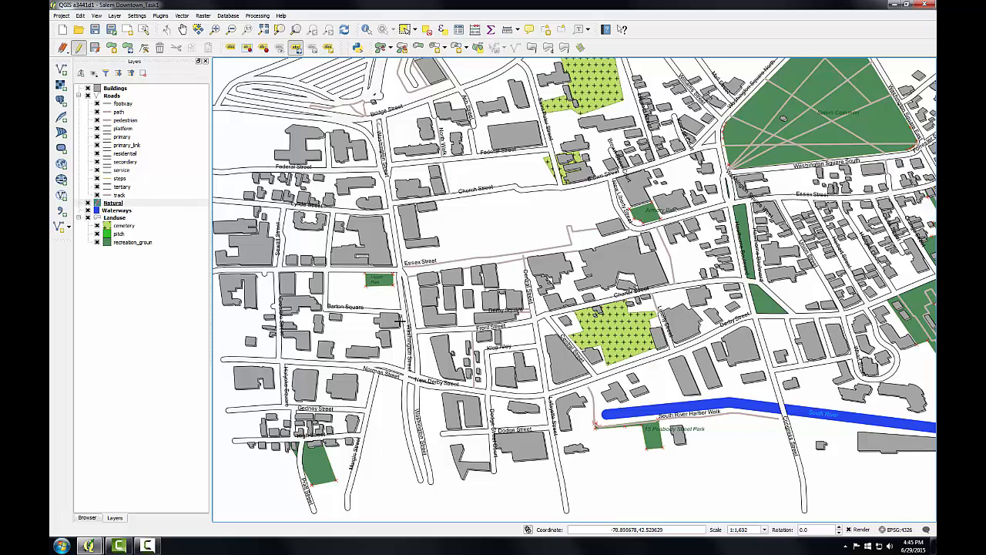
Step: Open the Roads layer's attribute table from its context menu
right_click(114, 203)
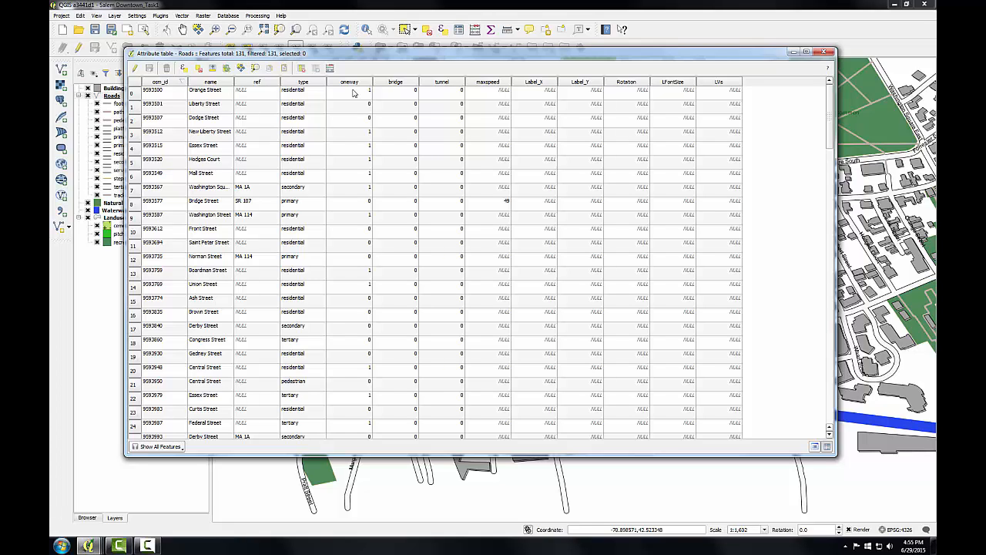
Step: Review the Field Calculator's Update existing field list, then close the attribute table
click(330, 68)
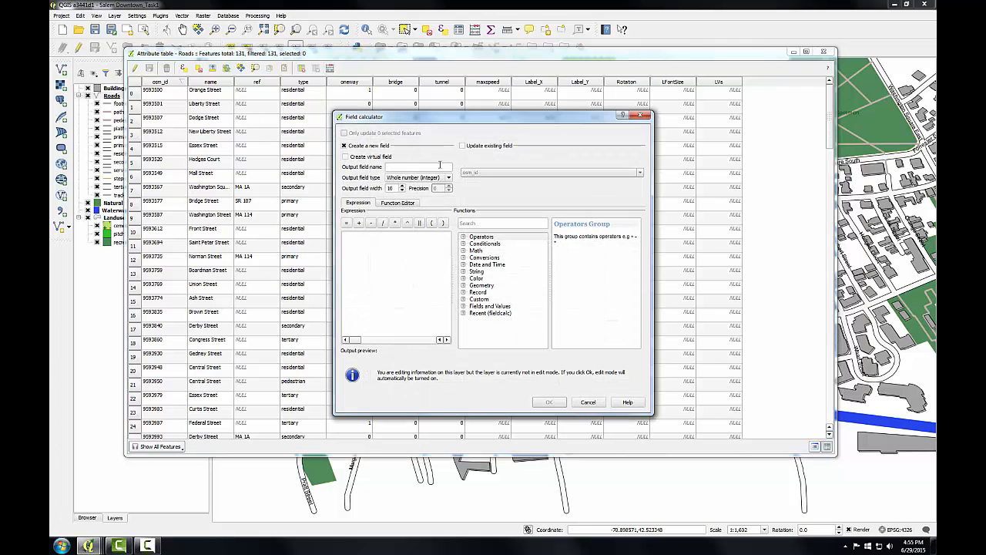
click(462, 144)
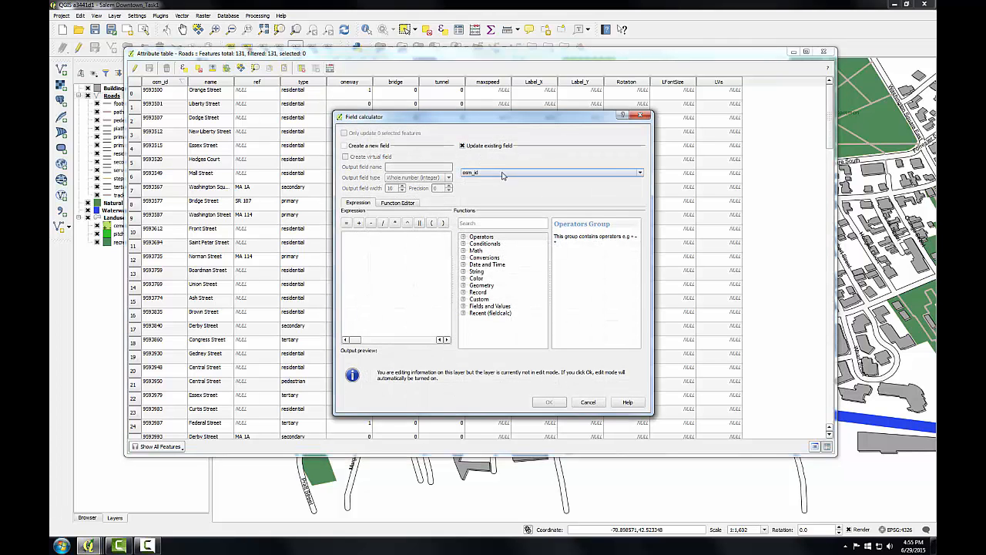
click(640, 173)
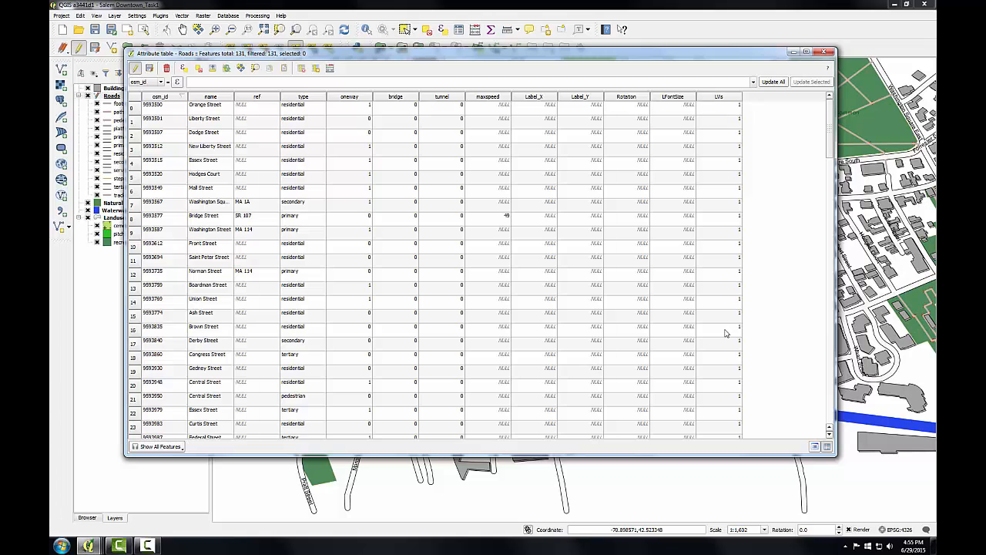
mouse_move(723, 348)
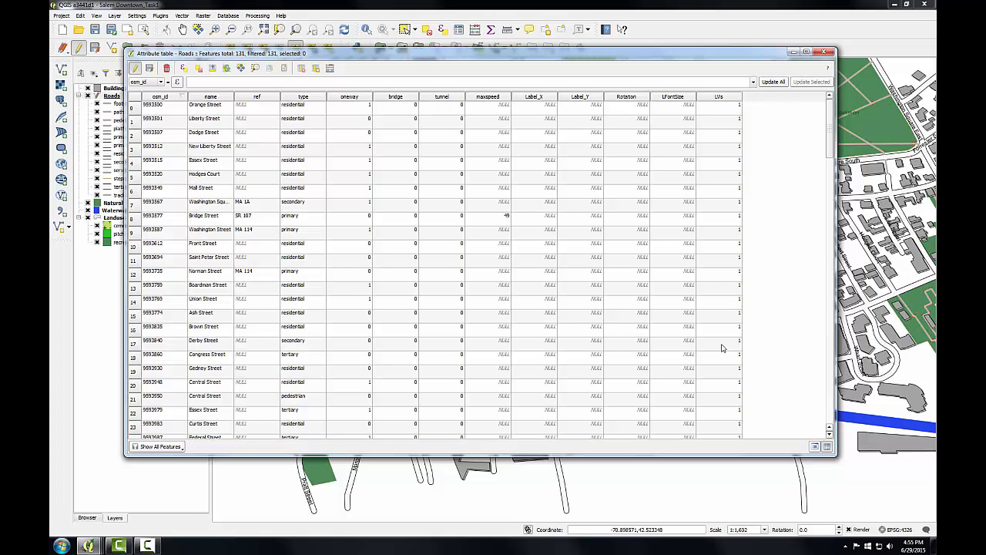
click(831, 52)
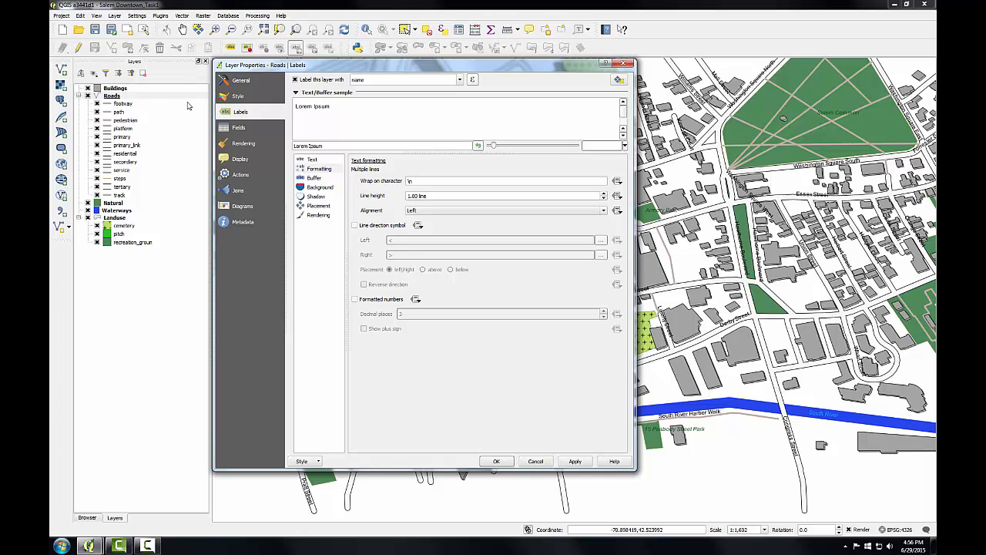
click(318, 214)
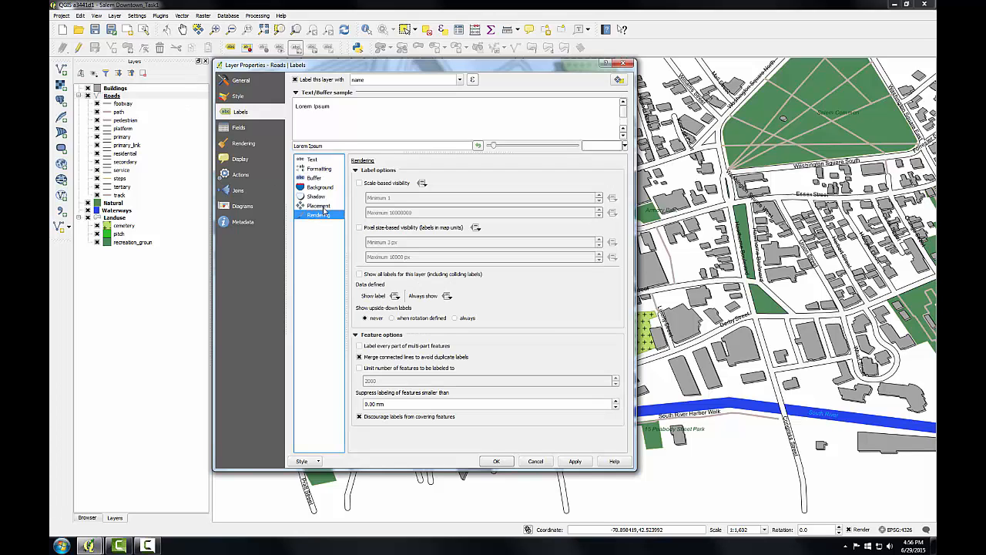
mouse_move(477, 302)
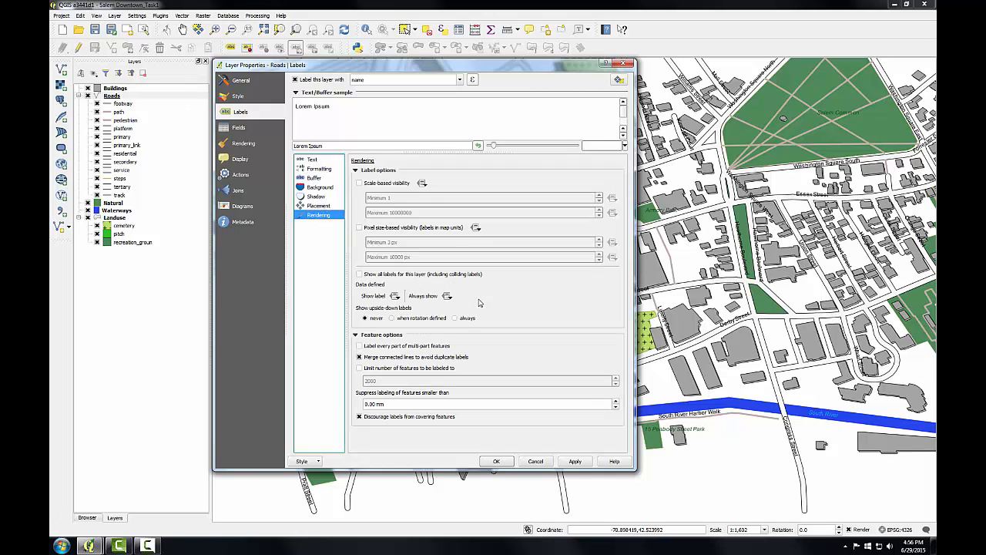
mouse_move(501, 243)
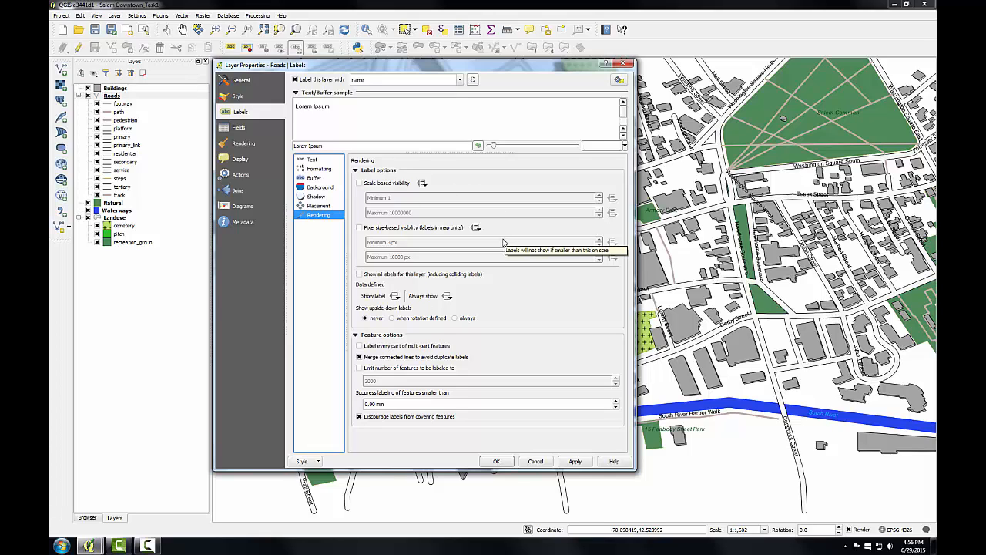
click(395, 296)
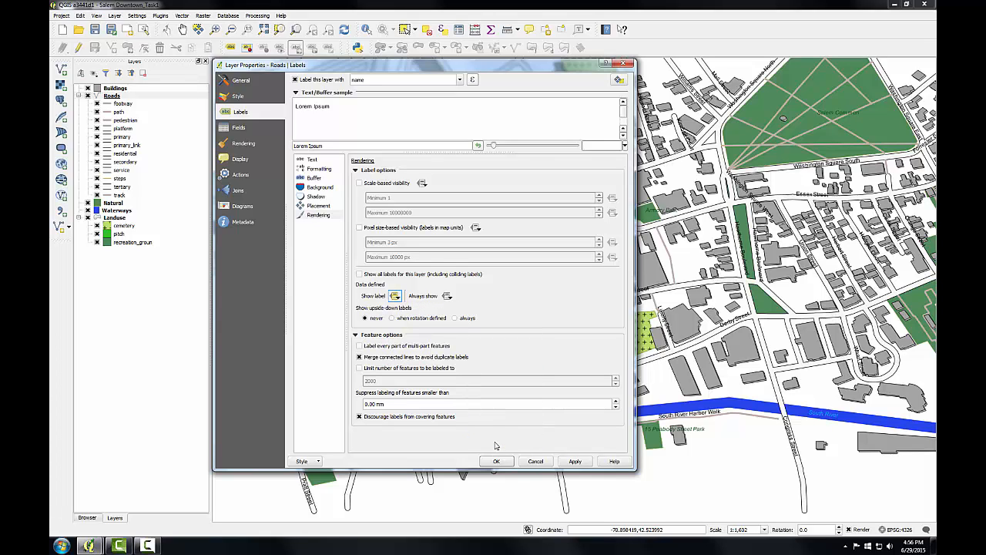
mouse_move(471, 404)
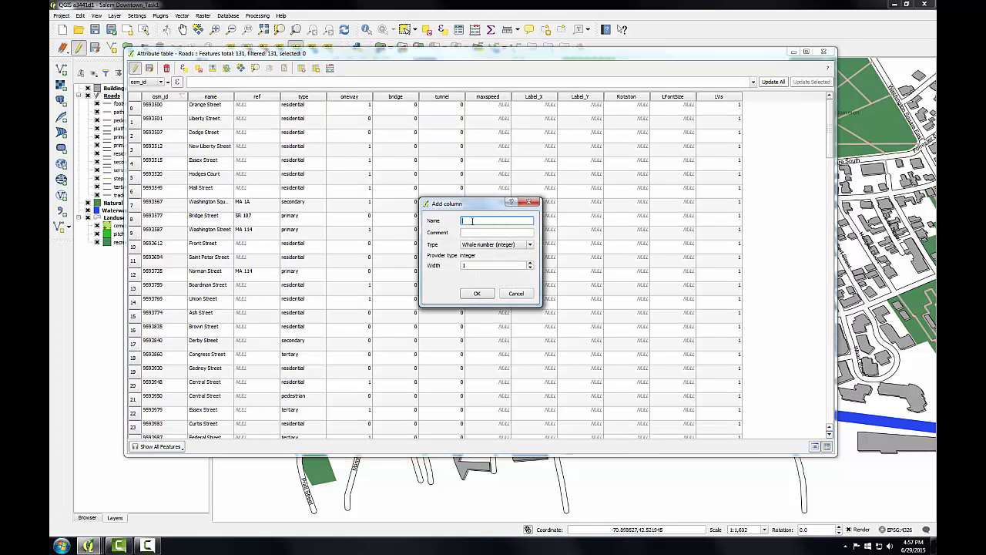
Step: Add a text field named LabelFont with width 10 to the Roads table
text(LabelFont)
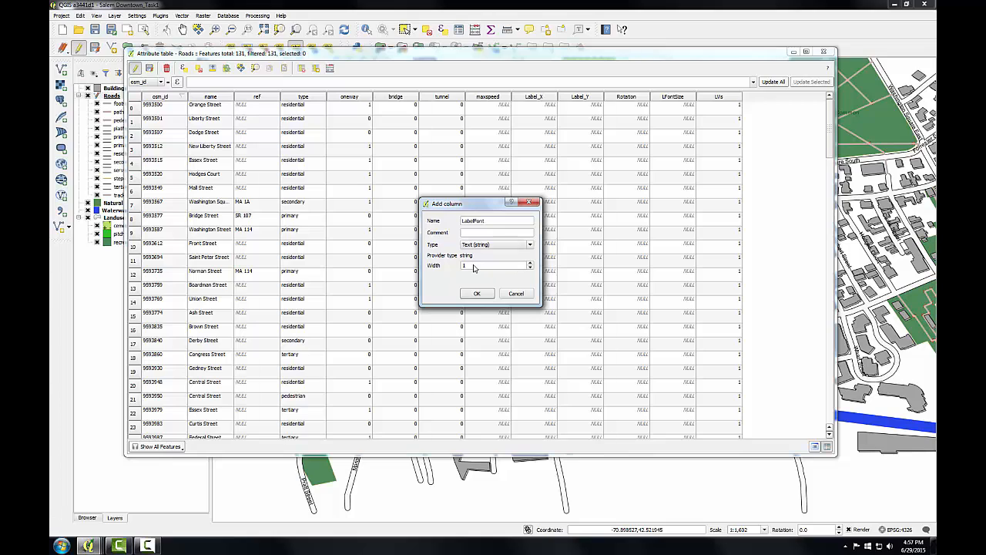
click(493, 265)
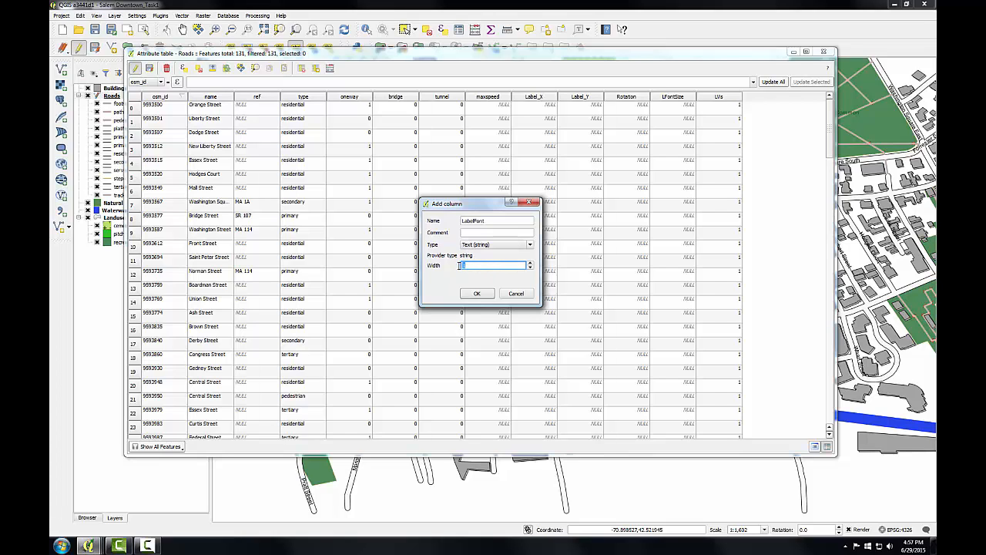
text(10)
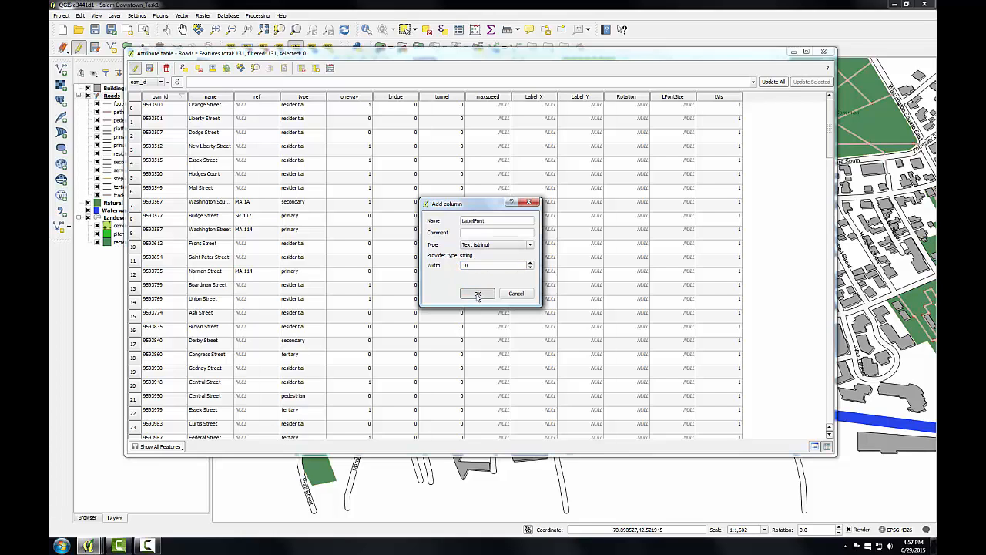
click(478, 292)
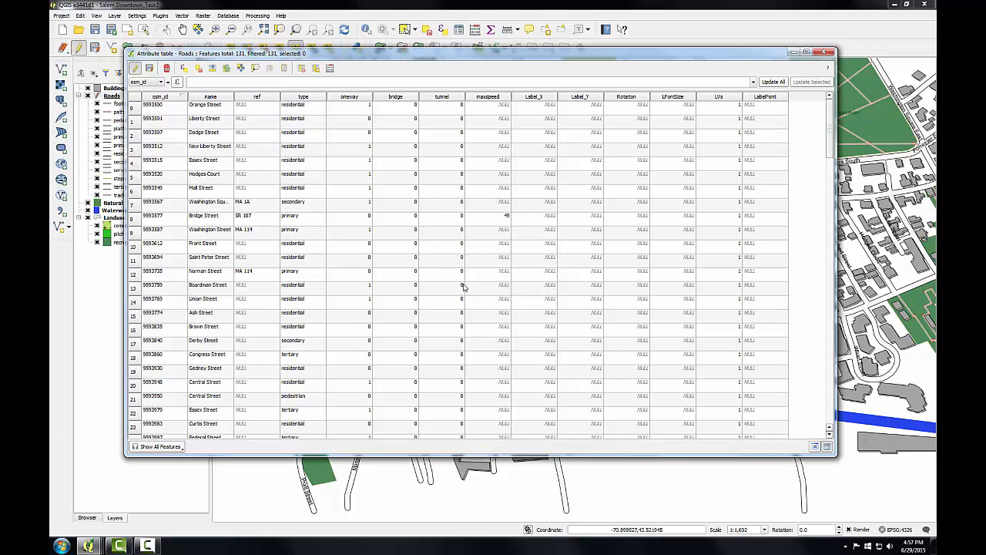
mouse_move(462, 295)
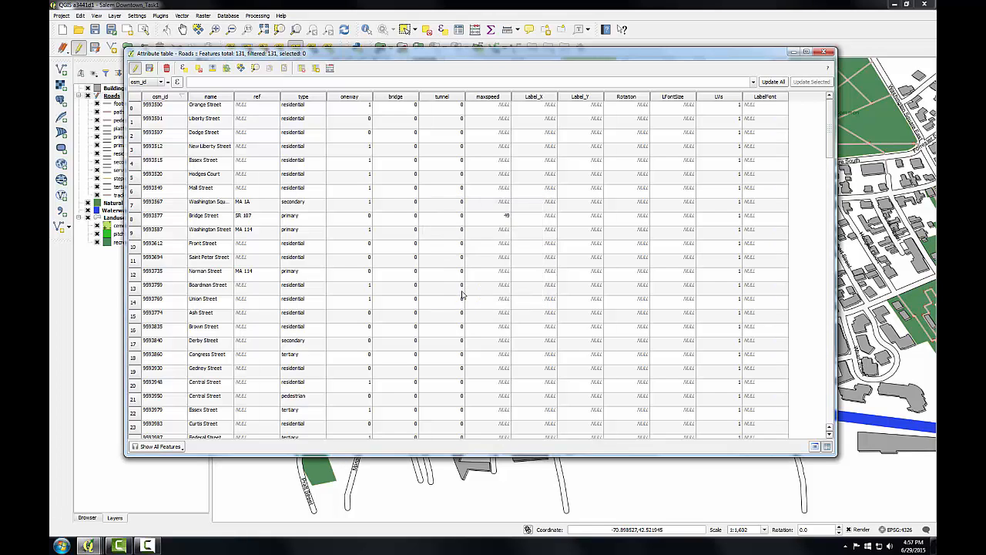
mouse_move(331, 77)
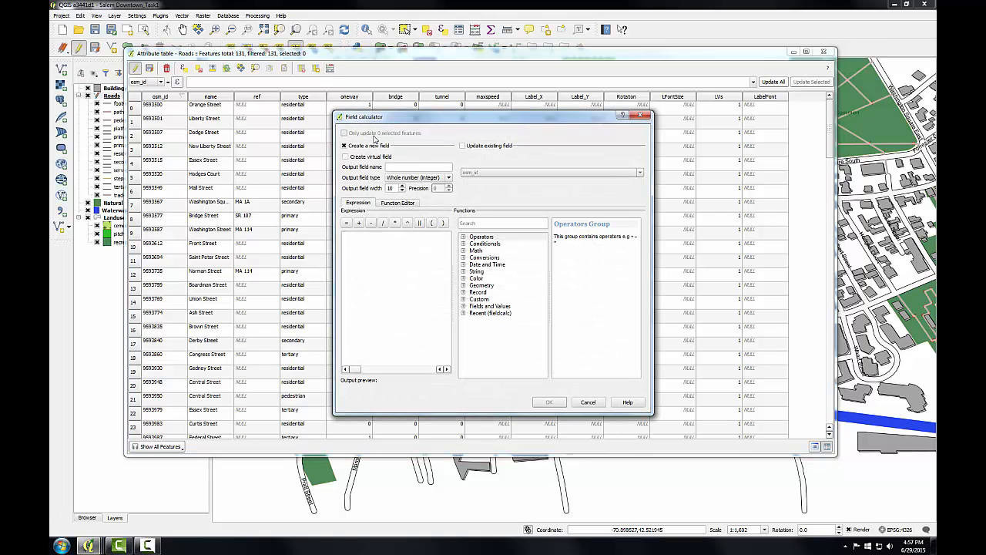
Step: Fill the LabelFont field with 'Arial' for all roads via the Field Calculator
click(462, 145)
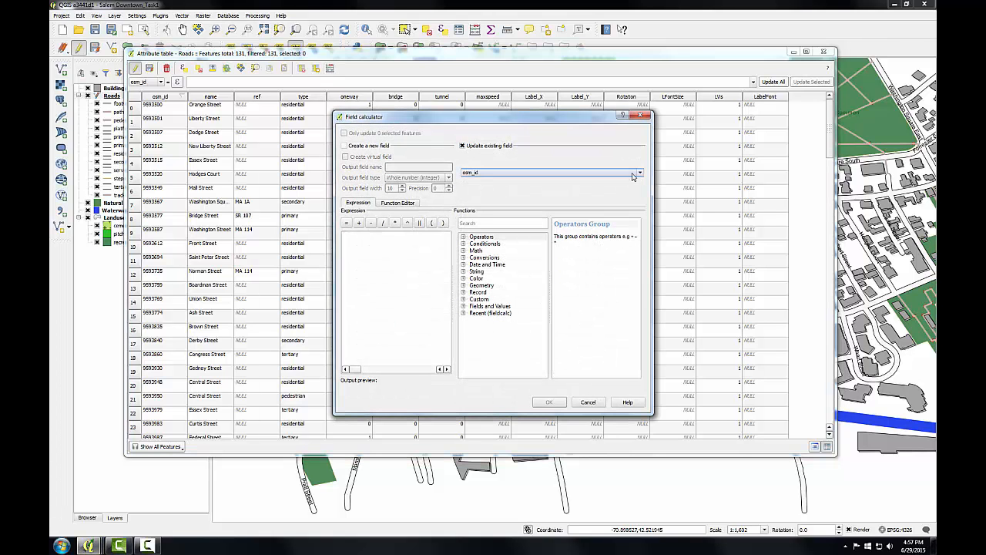
click(638, 172)
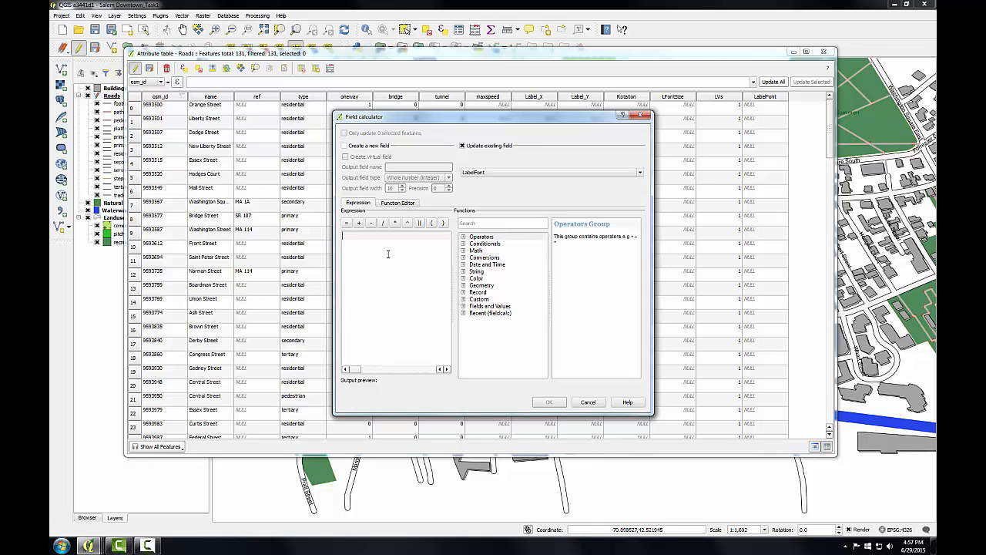
text(Arial')
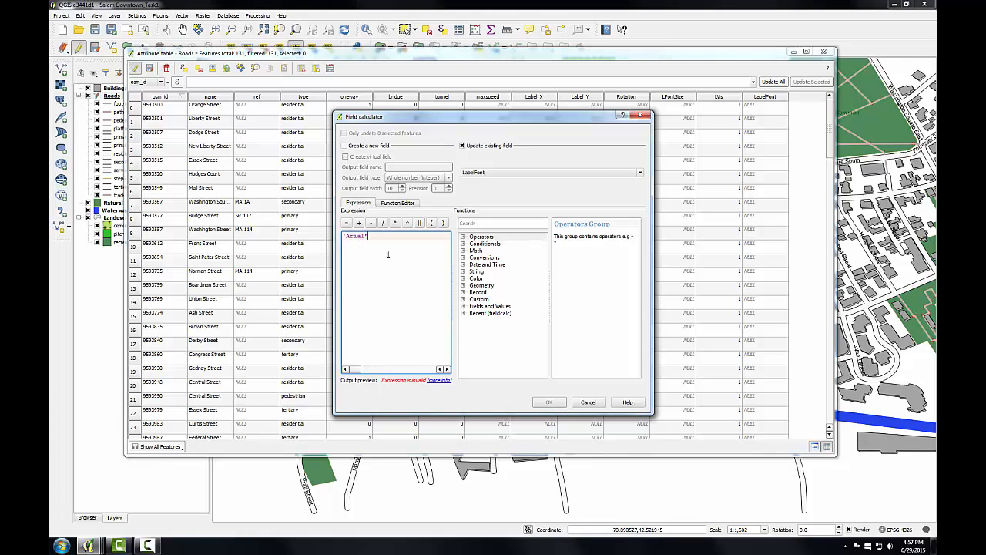
click(548, 400)
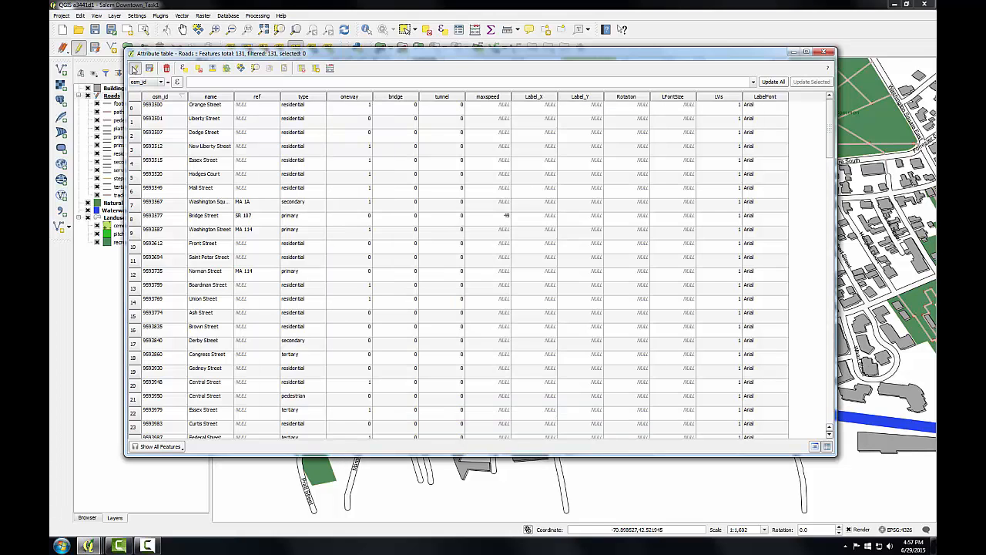
Step: Stop editing, save the Roads edits and close the attribute table
click(136, 68)
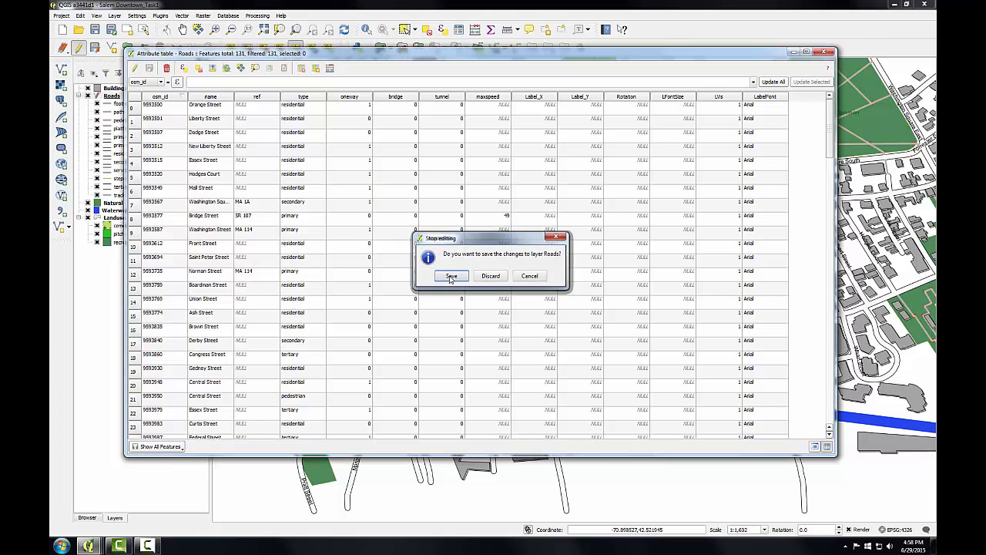
click(452, 275)
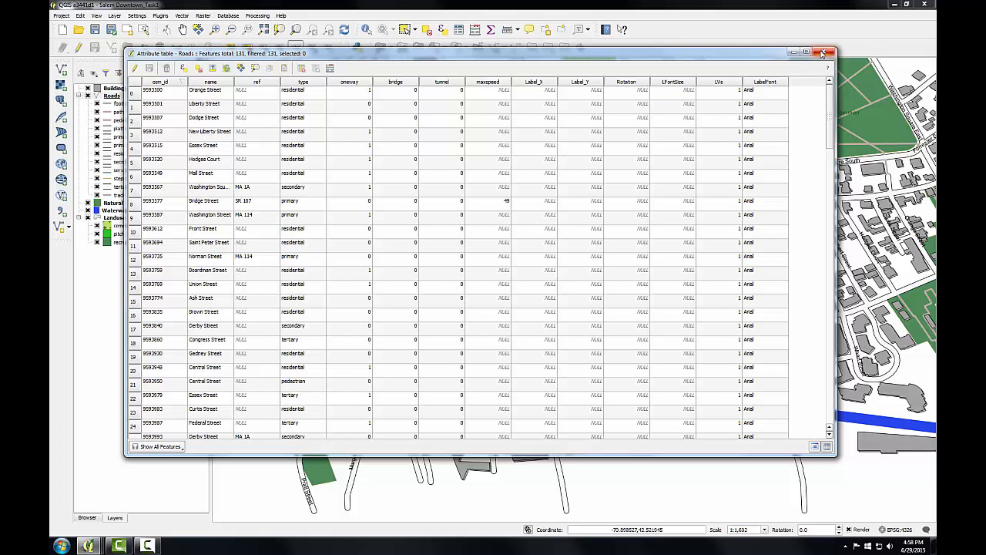
click(823, 53)
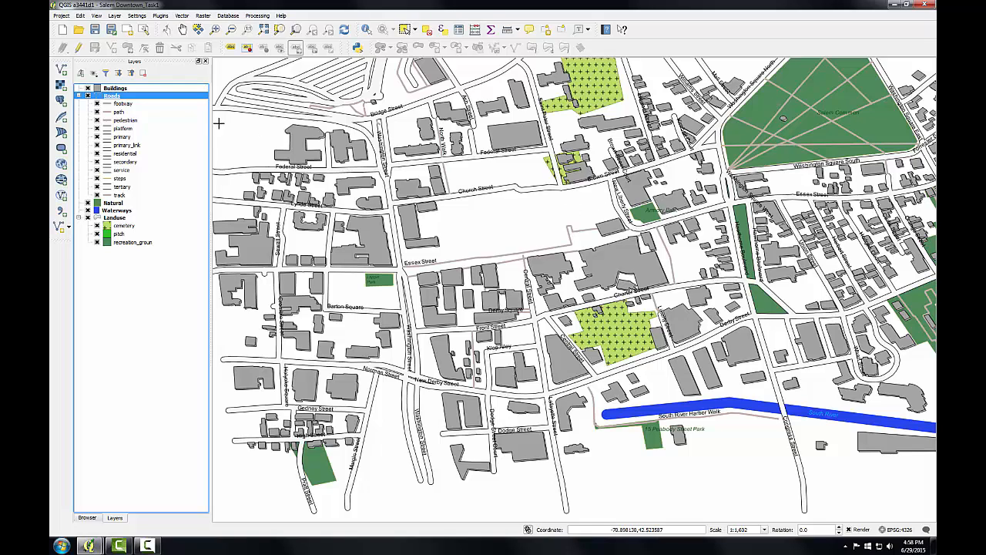
Step: Review the Roads layer's Labels text settings in its properties
double_click(111, 96)
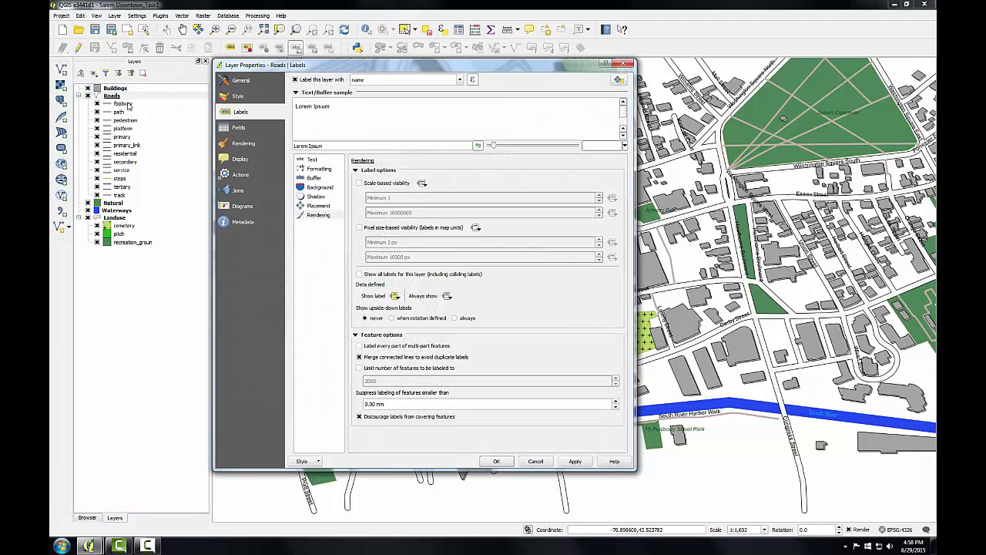
click(311, 159)
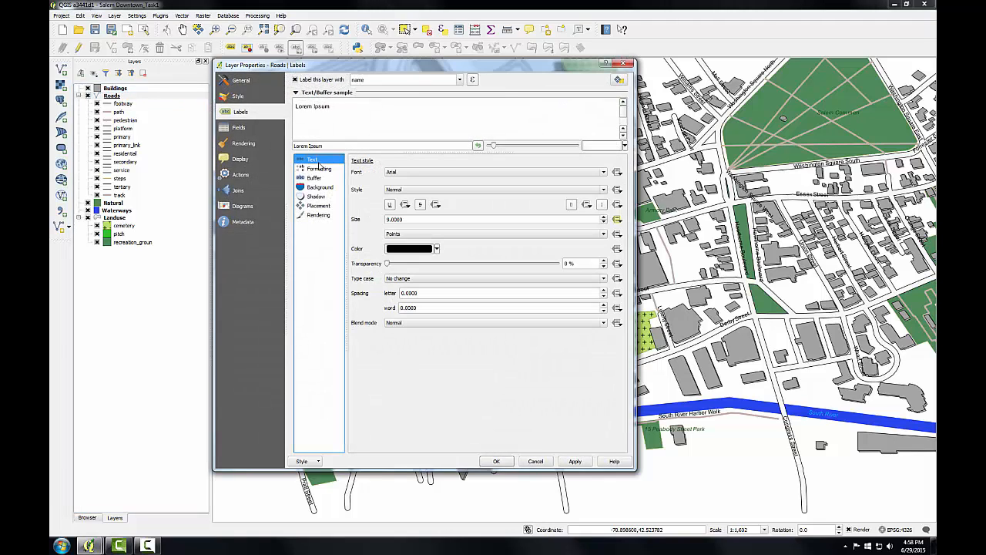
click(616, 173)
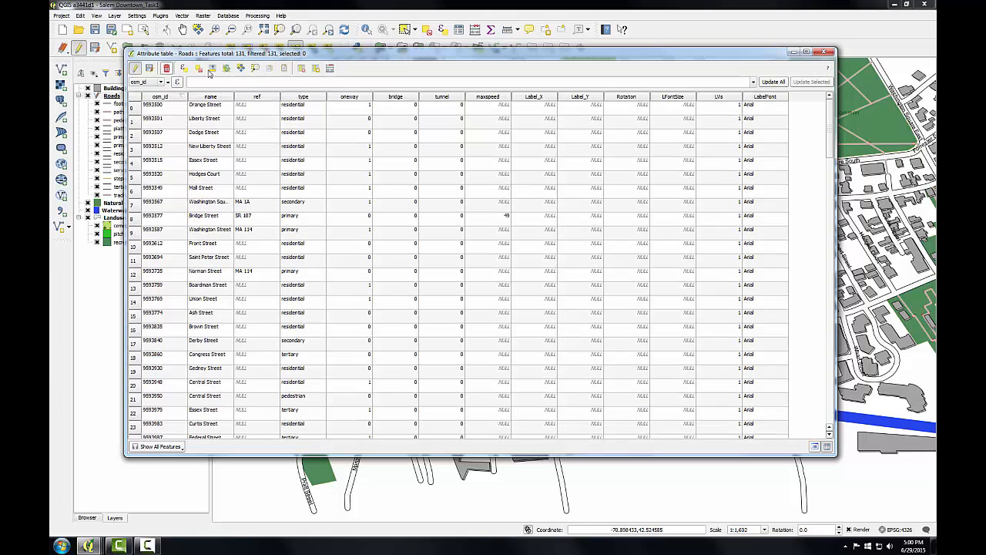
Step: Add a text field named LabelColor to the Roads table
click(197, 68)
text(LabelColor)
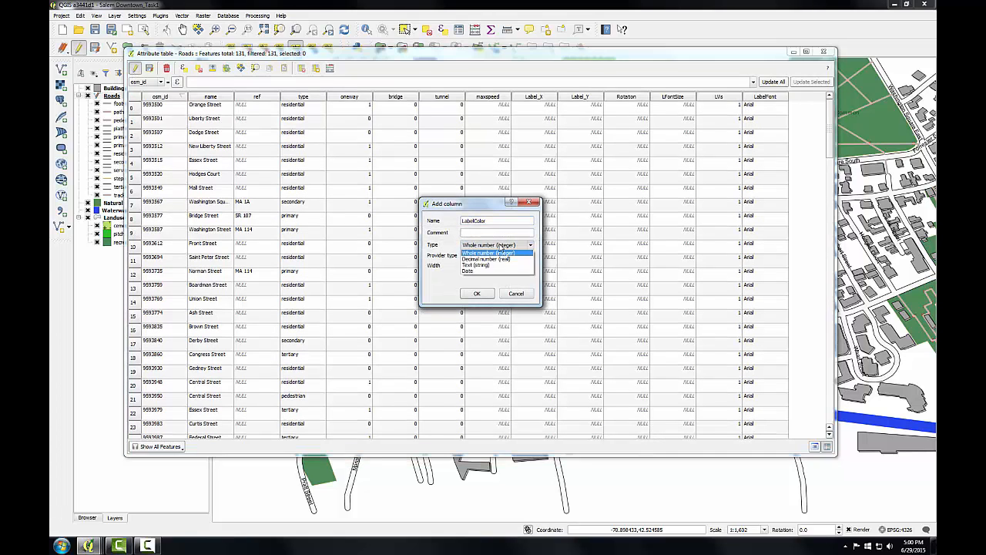
click(474, 265)
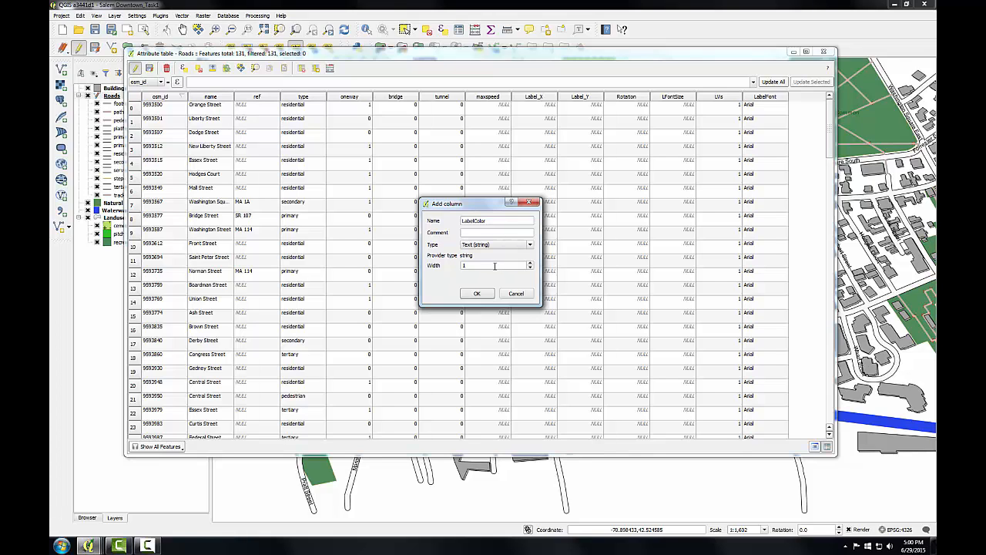
text(1)
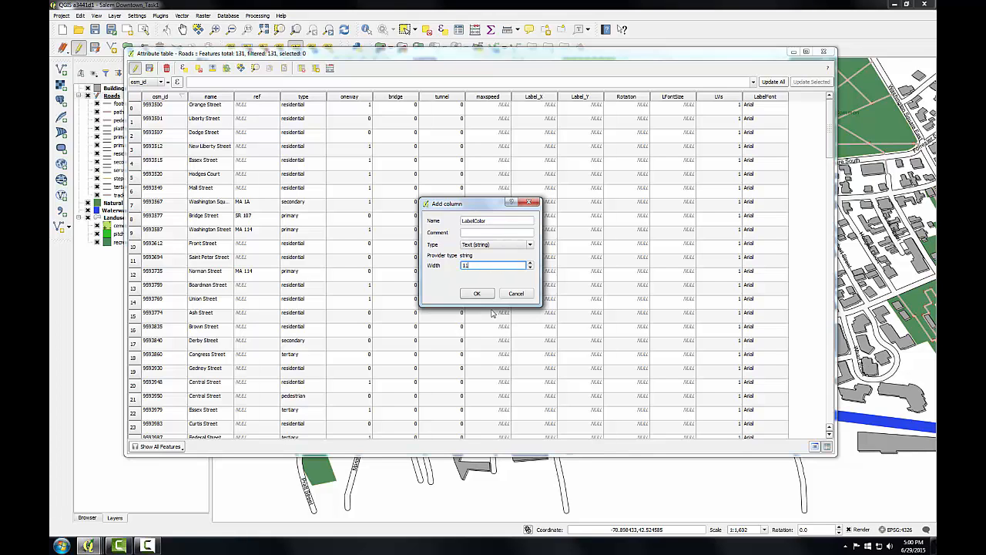
click(476, 292)
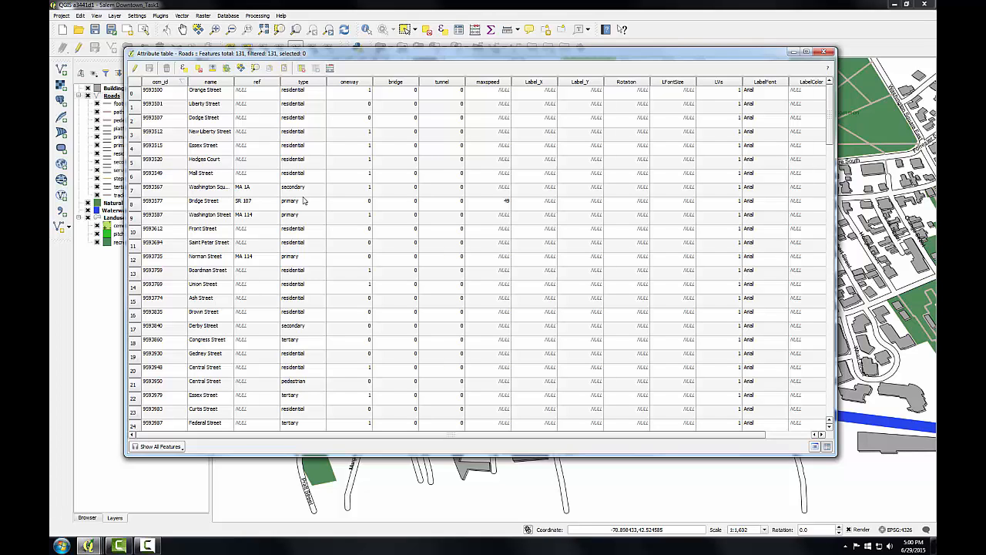
mouse_move(817, 59)
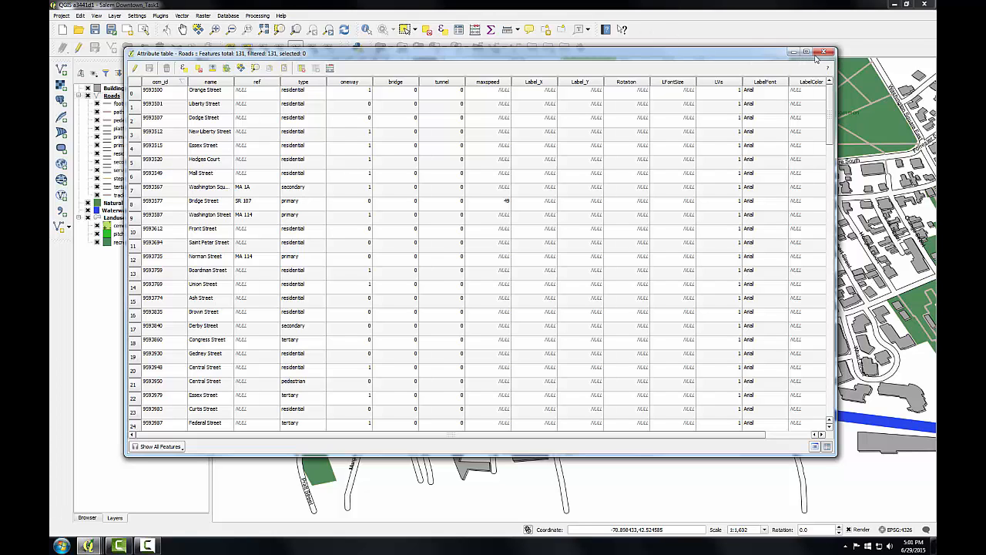
Step: Close the attribute table, review the Roads Labels properties and dismiss them with OK
click(825, 52)
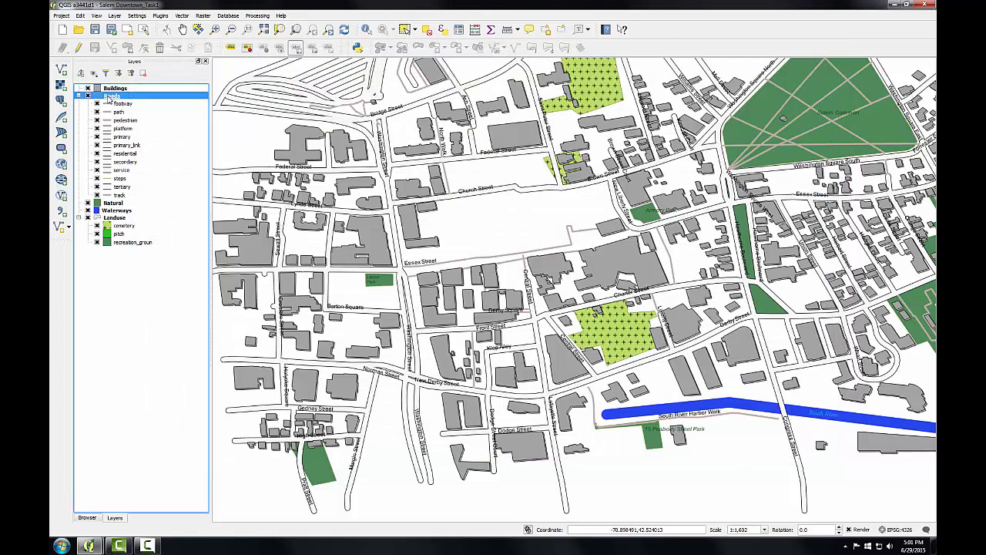
double_click(111, 96)
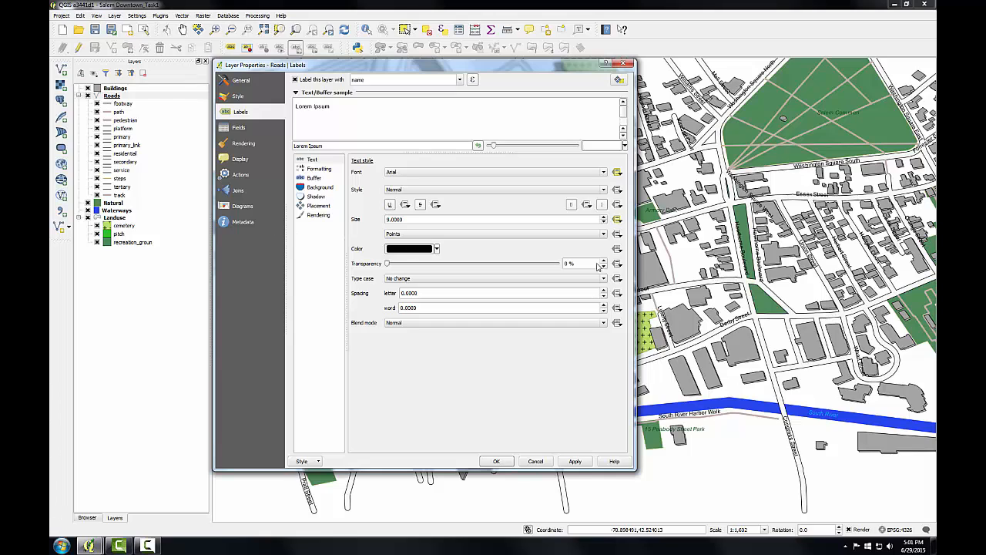
click(616, 250)
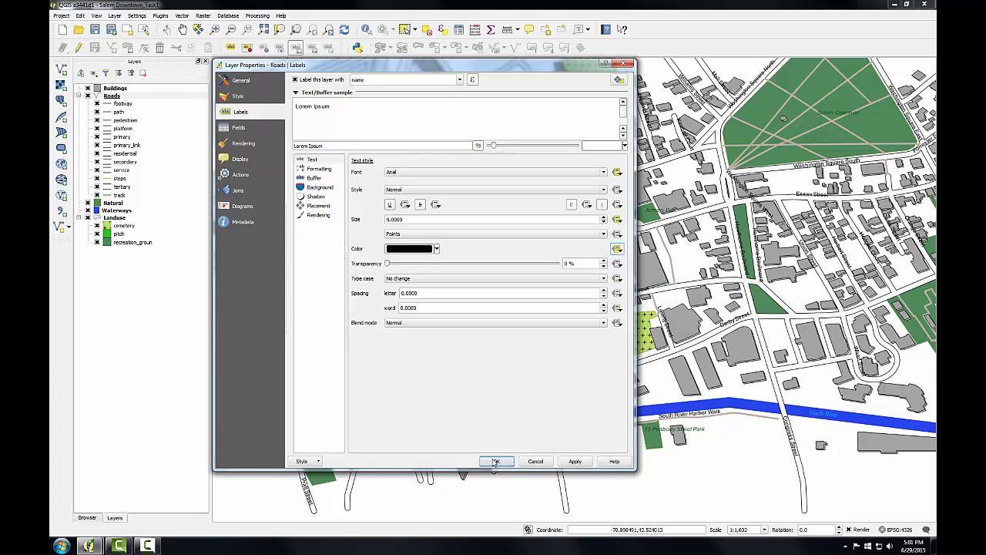
click(496, 461)
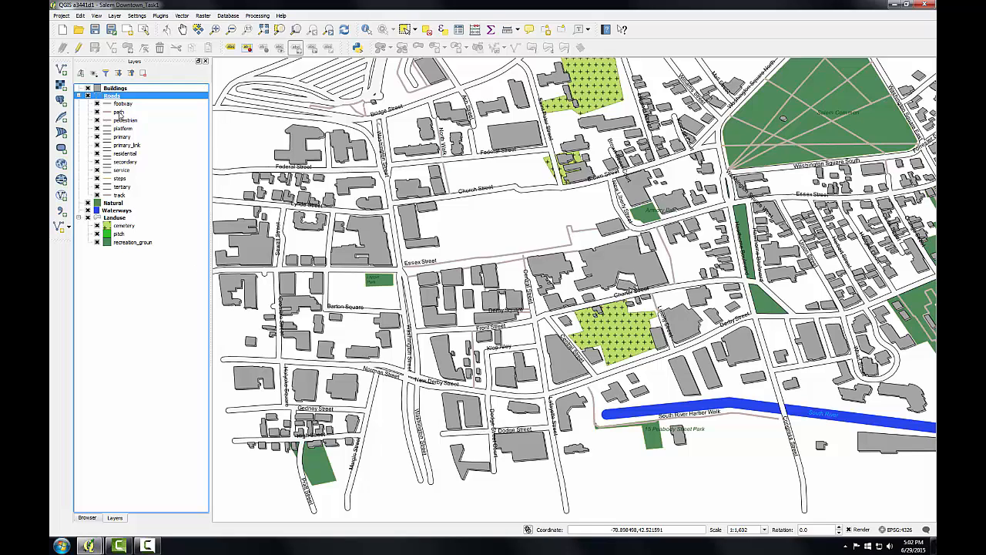
Step: Start a Select by expression on Roads with "type" = 'footway'
right_click(111, 96)
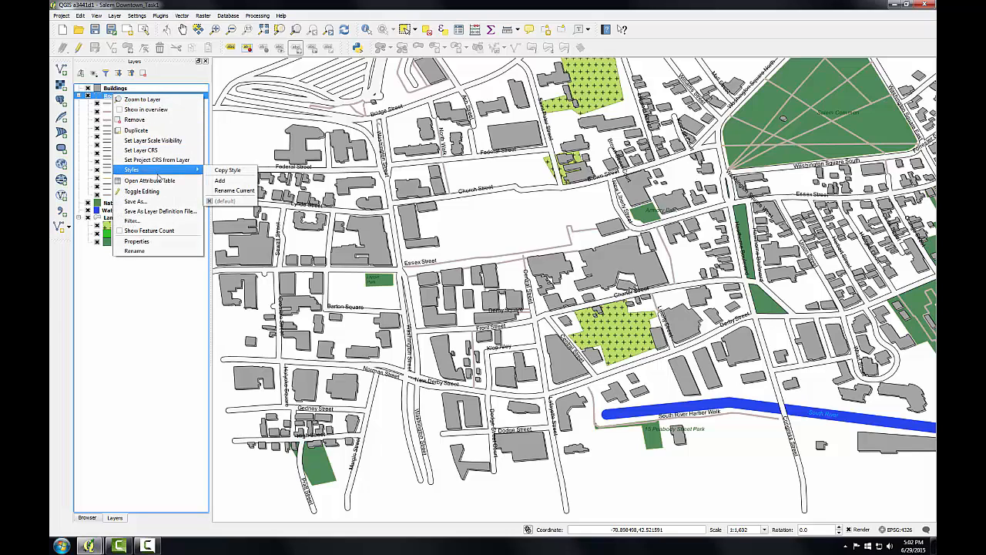
click(148, 181)
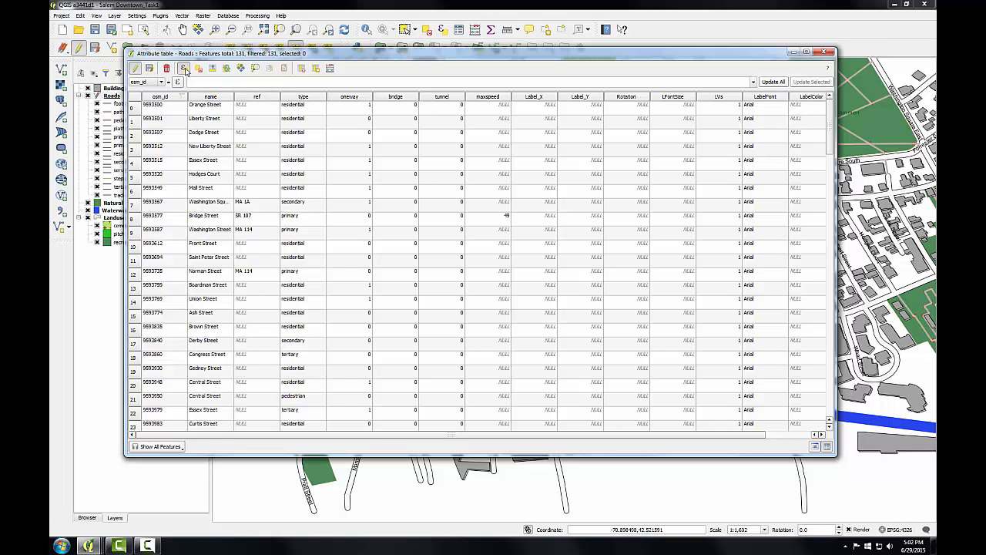
click(184, 68)
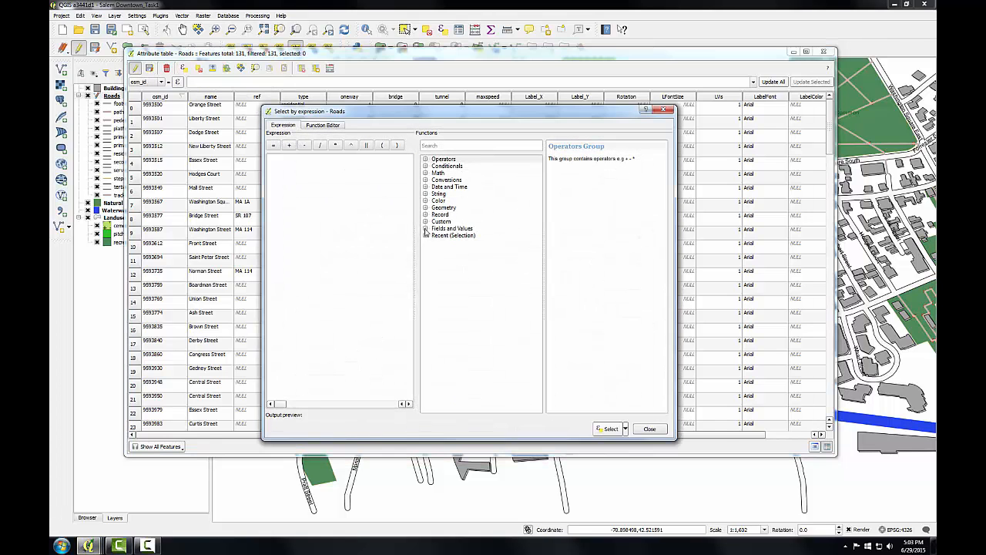
click(426, 228)
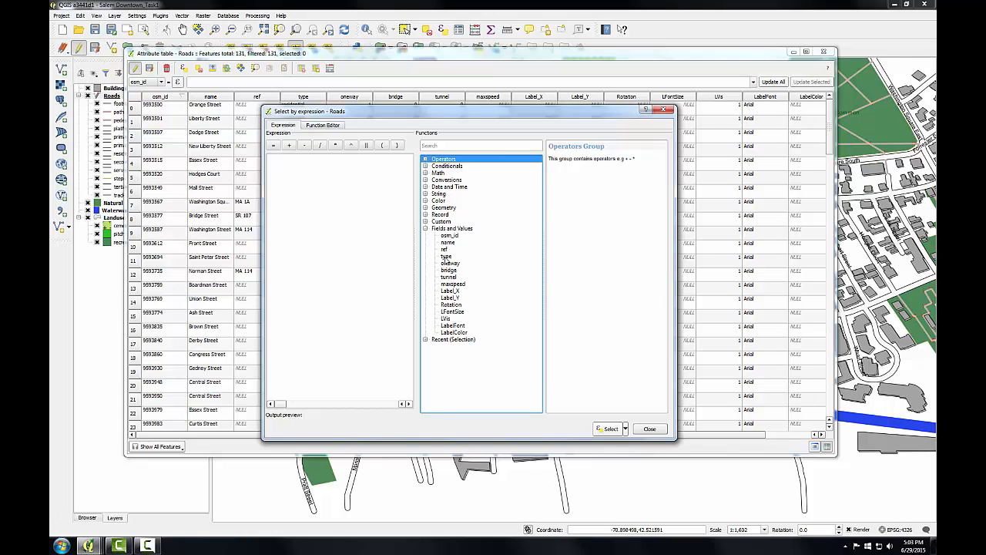
double_click(447, 255)
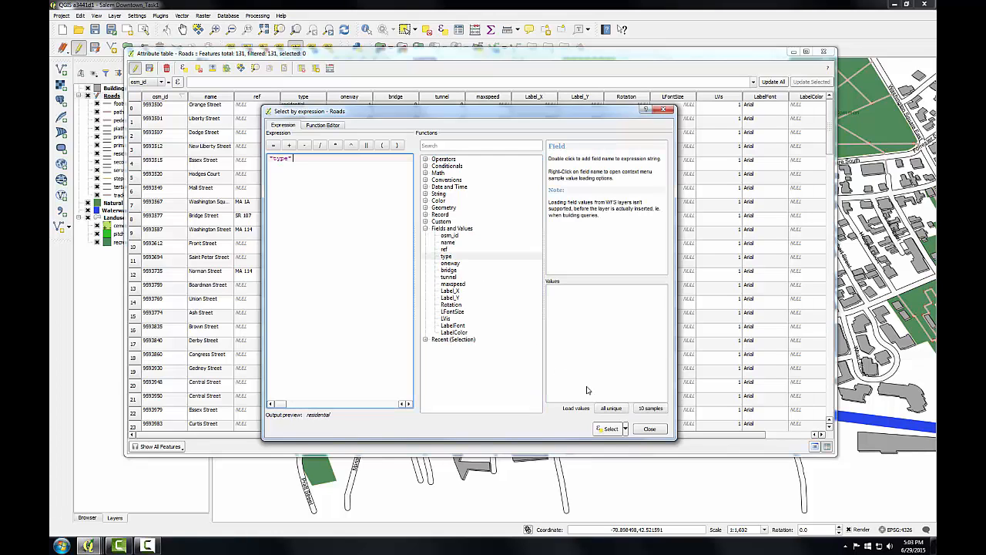
click(611, 407)
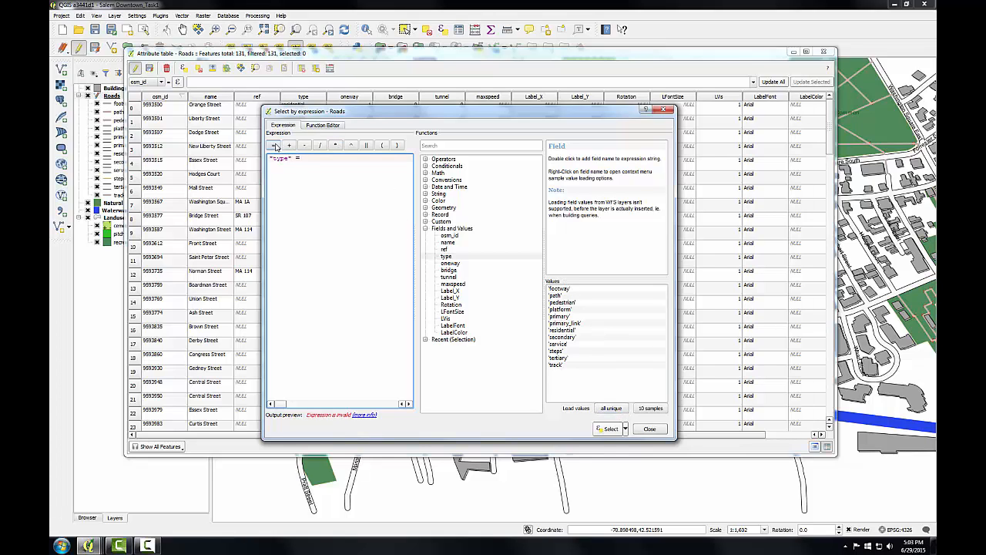
double_click(558, 288)
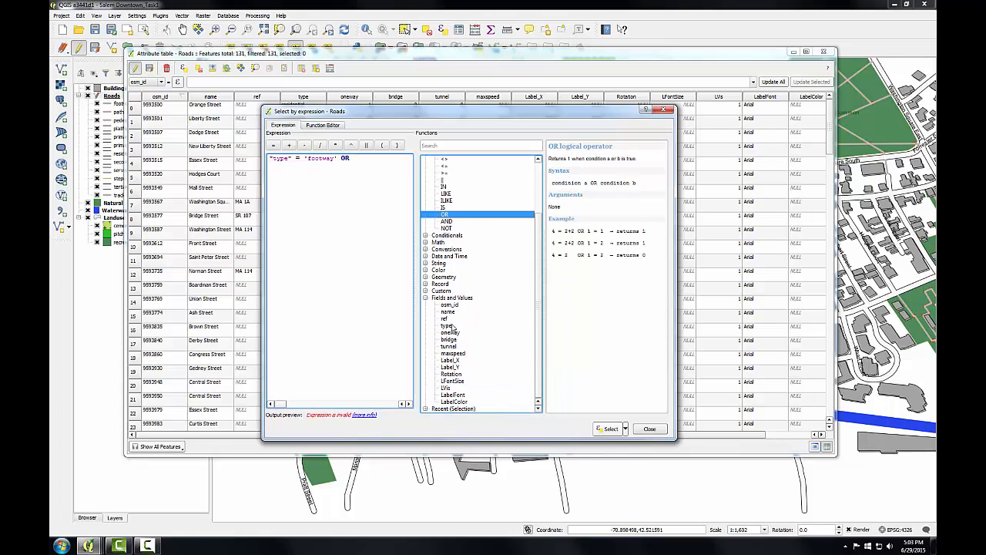
Step: Extend the expression with OR path, pedestrian and track, and select the 26 matching roads
double_click(445, 327)
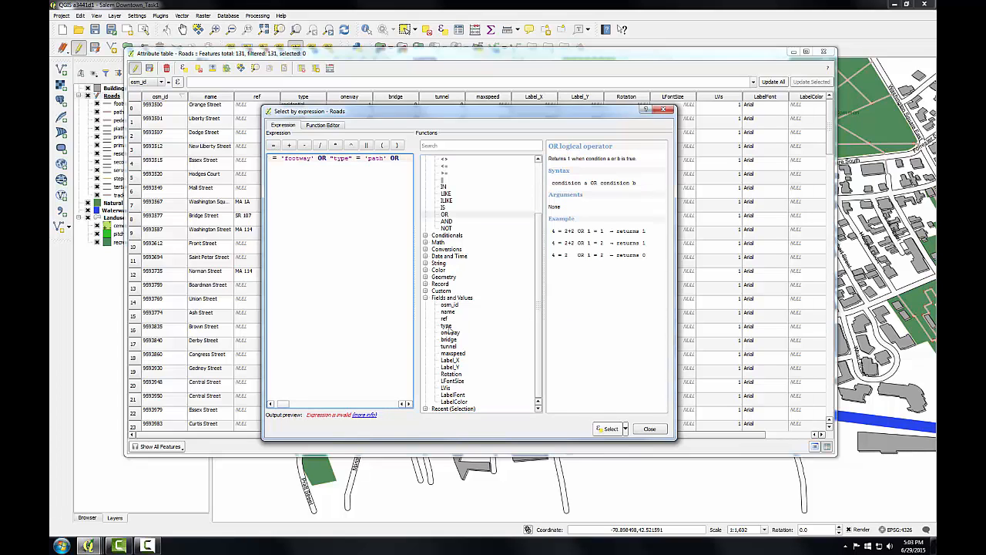
click(446, 325)
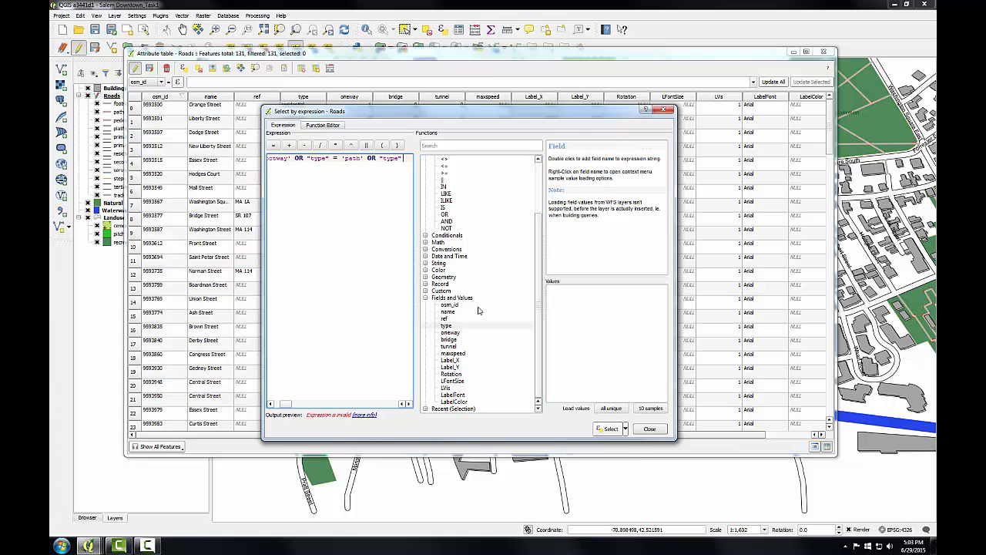
click(610, 407)
text( = 'pedestri)
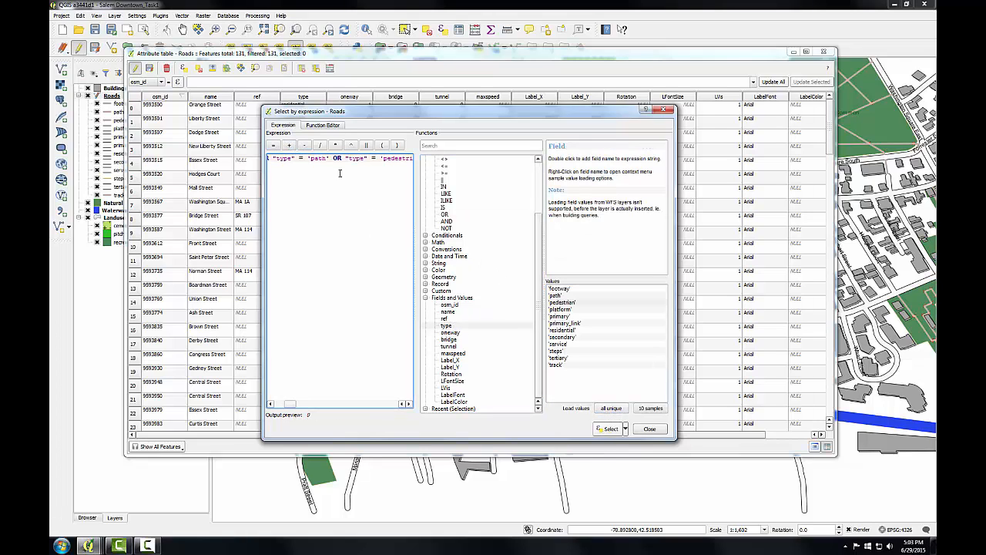
click(443, 214)
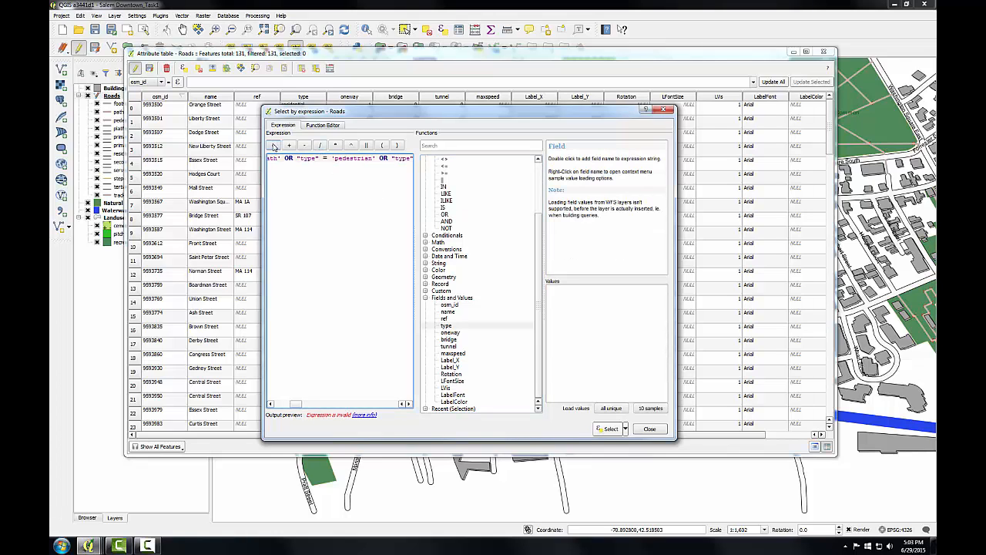
click(610, 407)
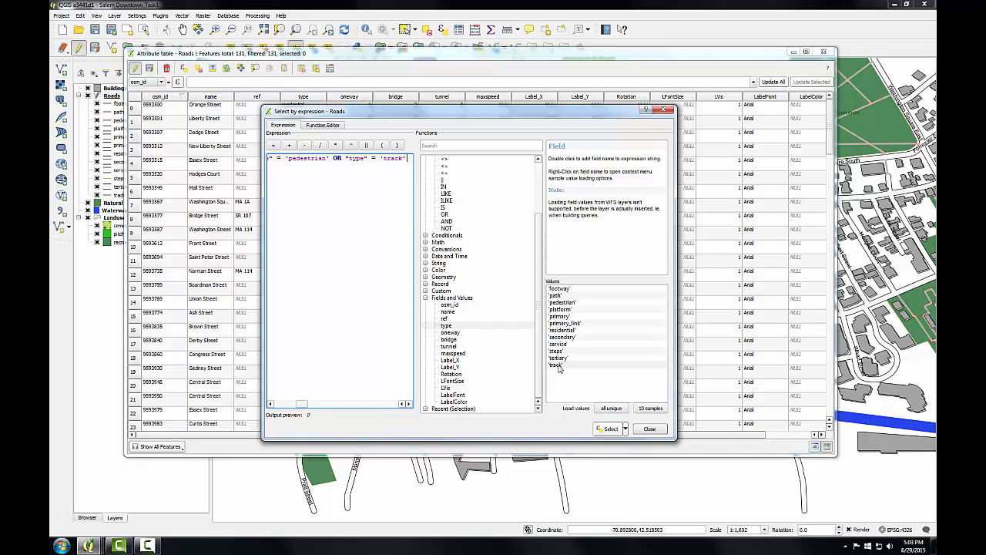
click(608, 428)
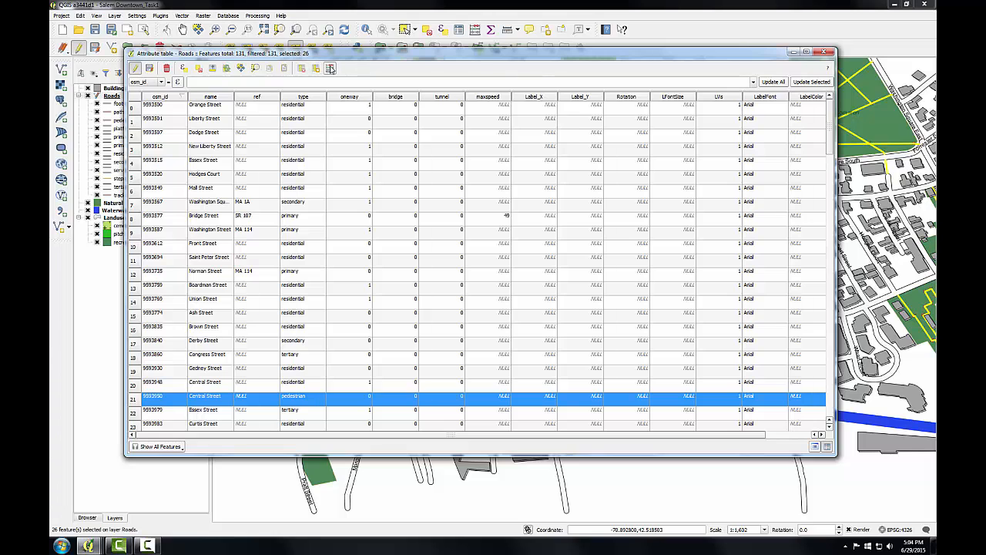
Step: Set LabelColor to '75,67,64' for the selected roads via the Field Calculator
click(330, 68)
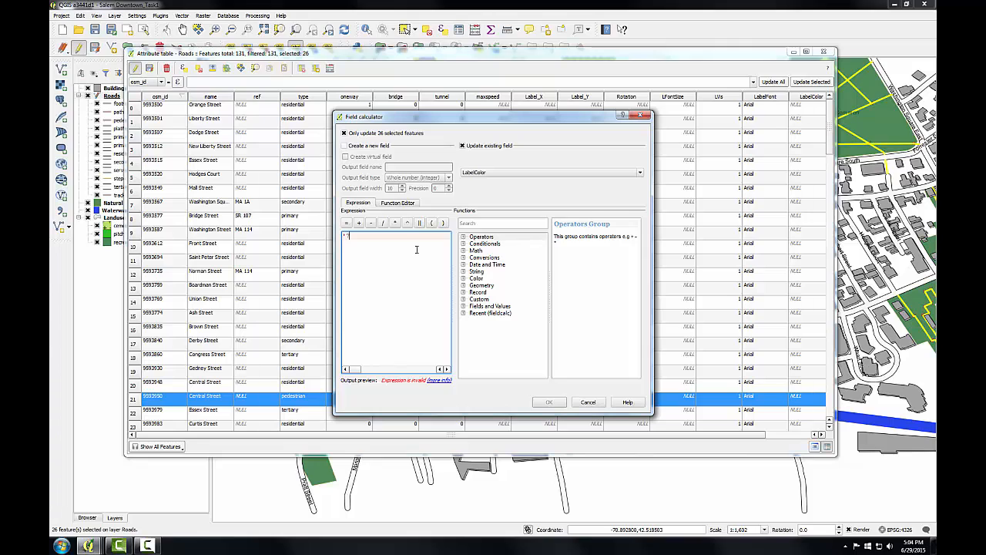
text(75,)
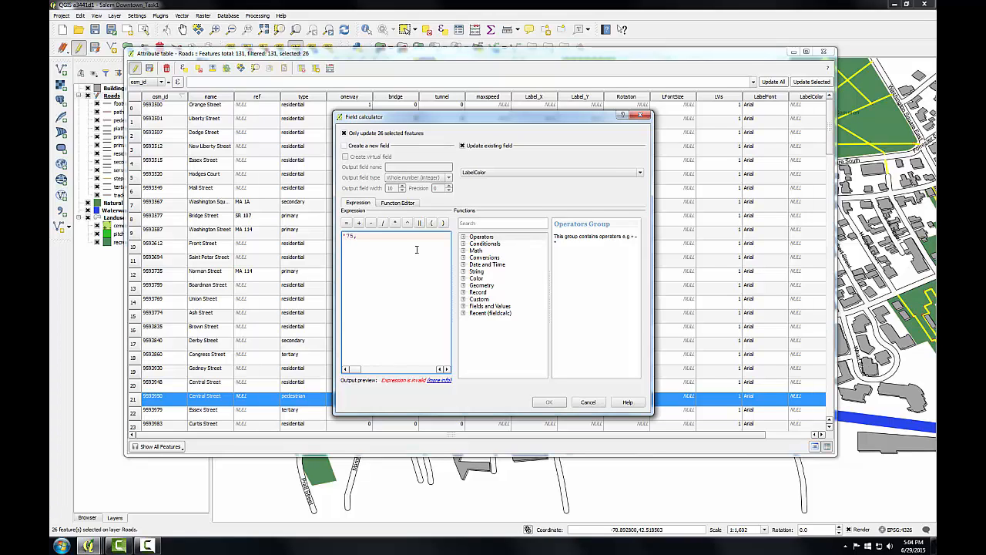
text(67,)
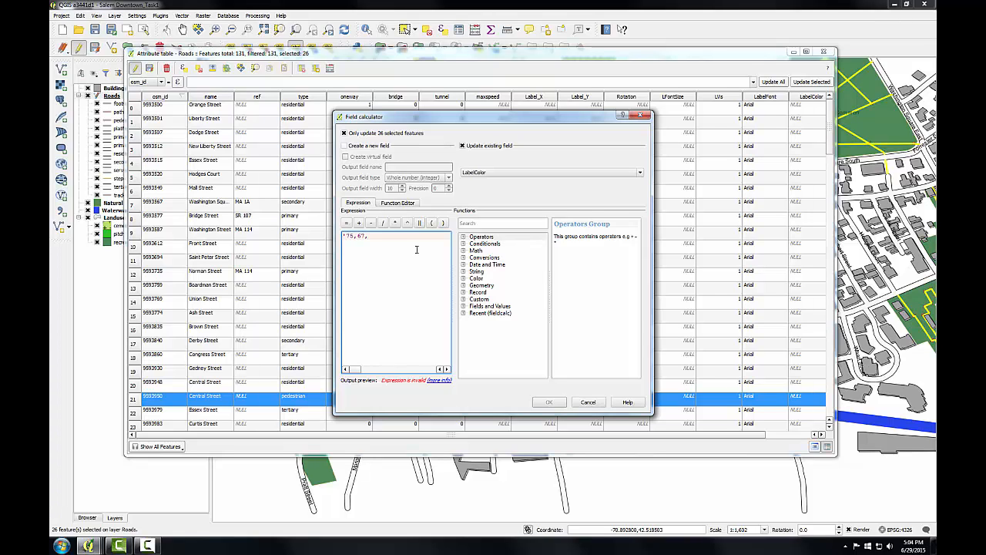
text(64')
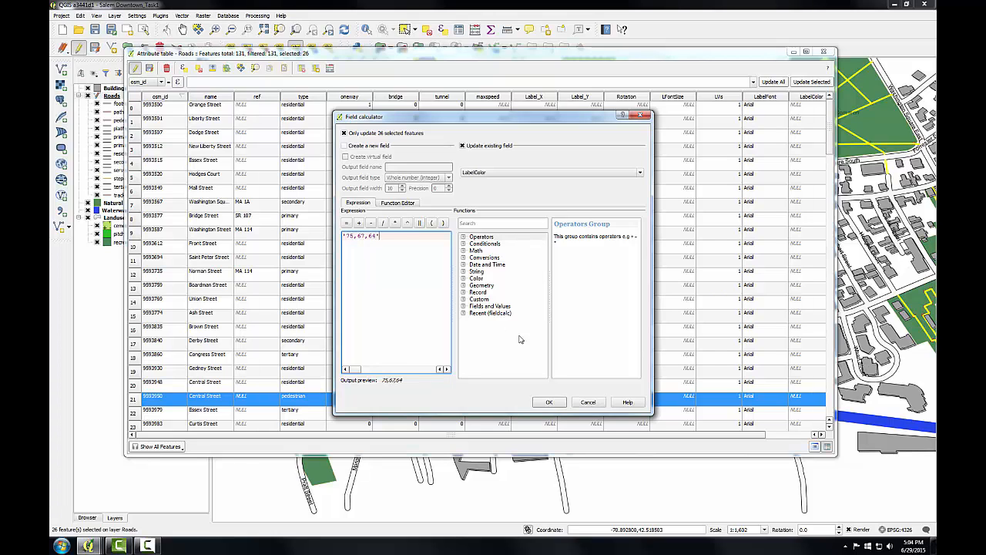
click(548, 401)
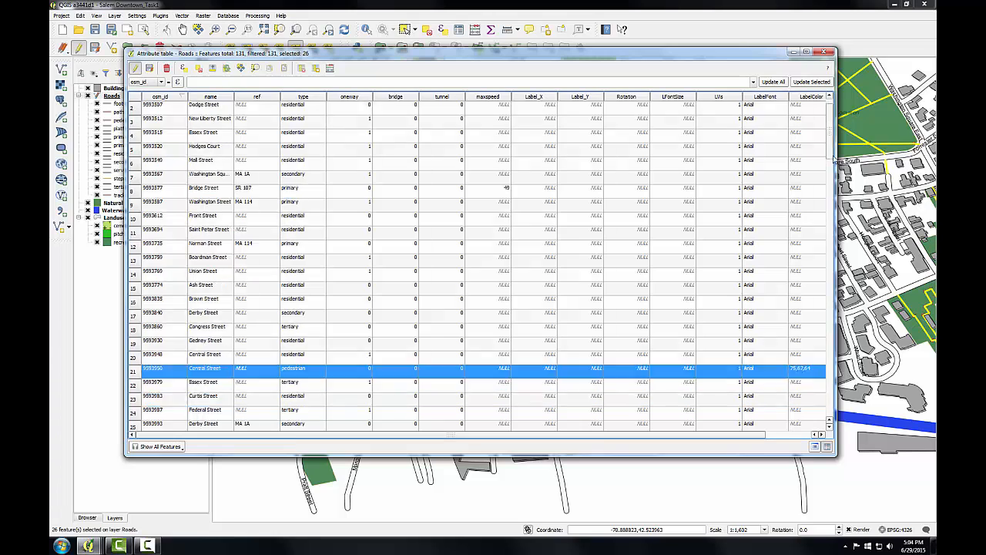
scroll(down, 3)
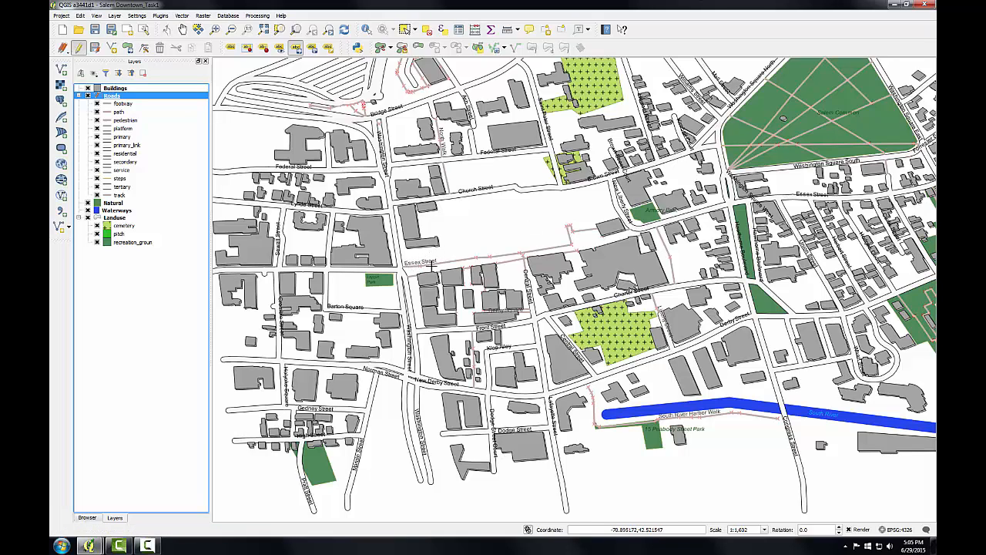
mouse_move(405, 362)
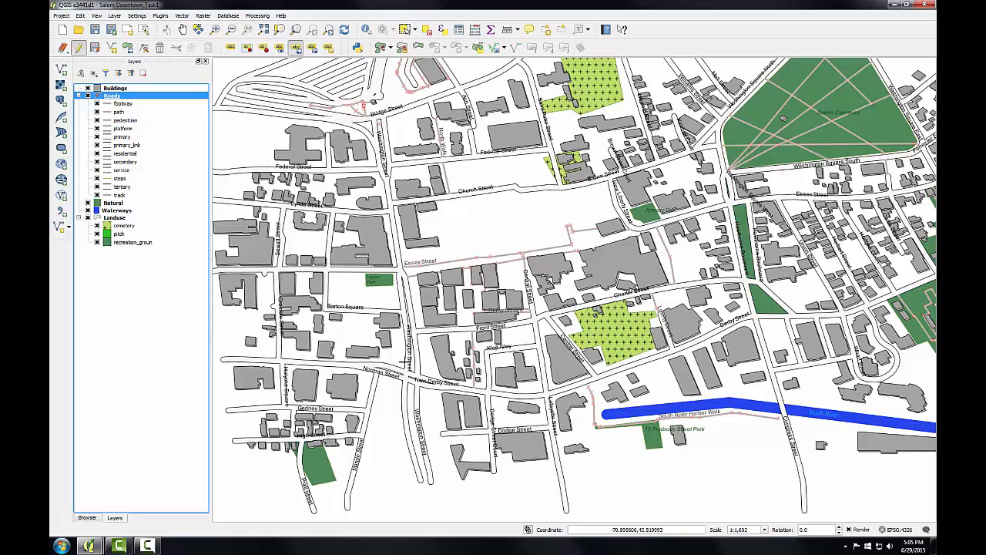